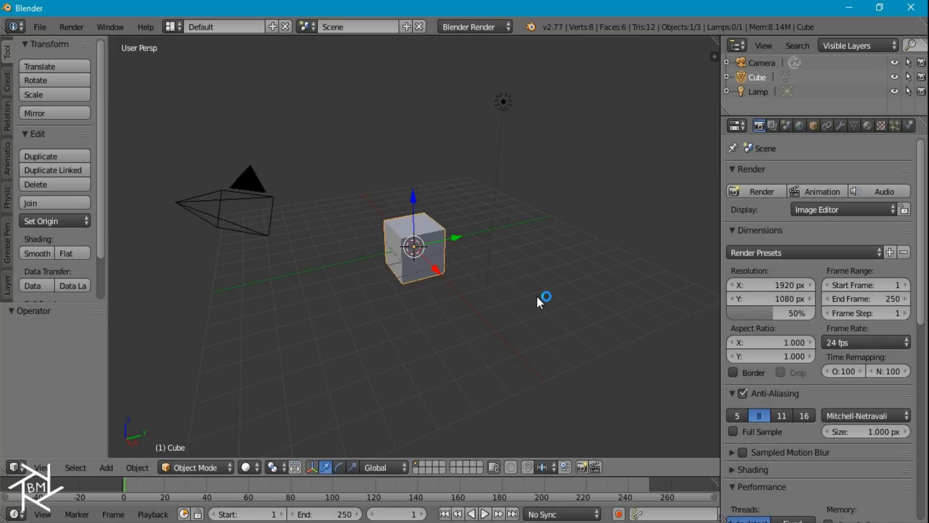
Switch the render engine to Cycles and add a new plane mesh to the emptied scene
key("alt+tab")
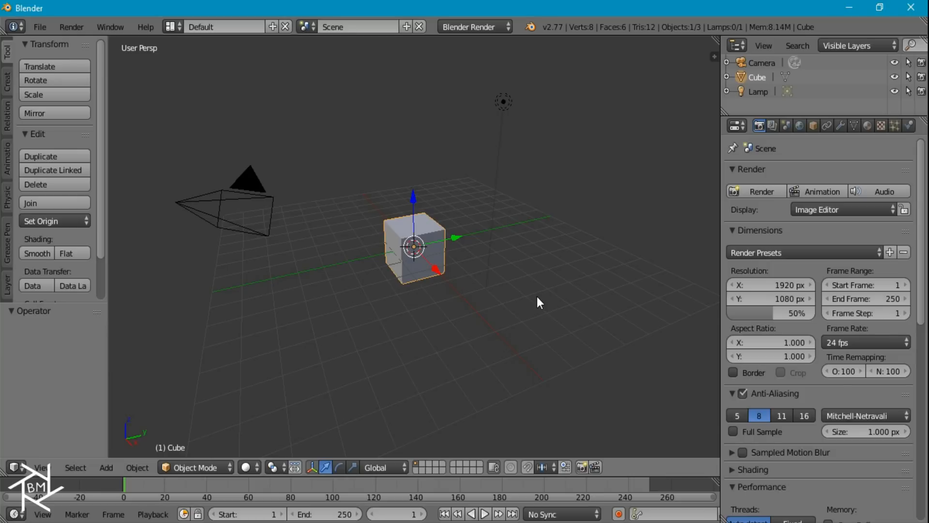
mouse_move(533, 263)
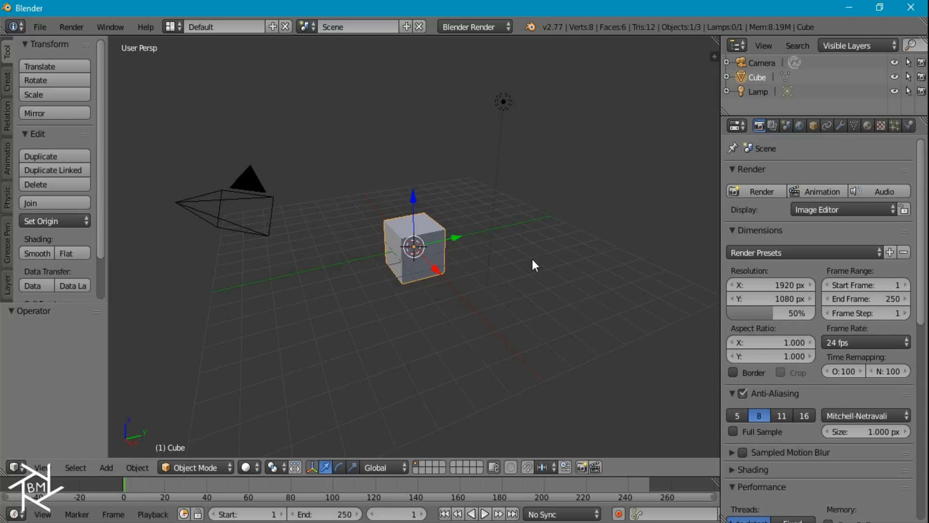
mouse_move(533, 257)
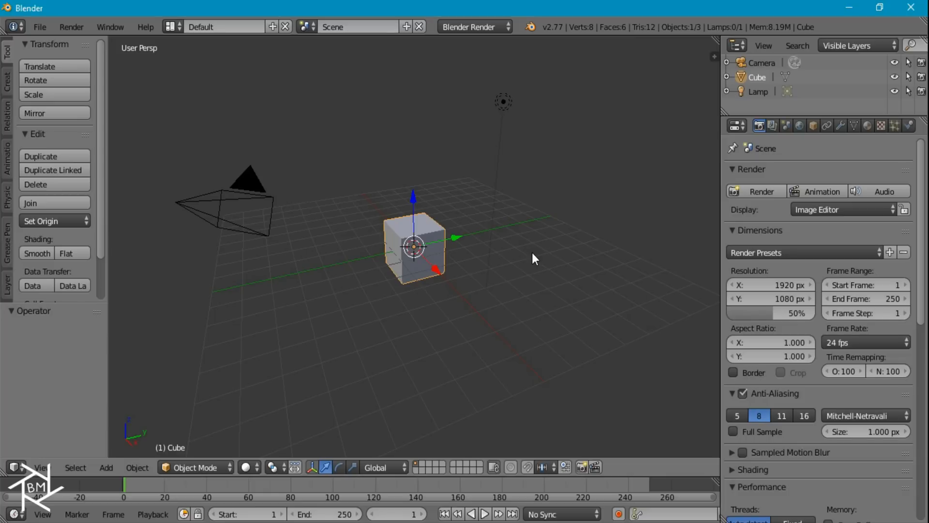
mouse_move(564, 249)
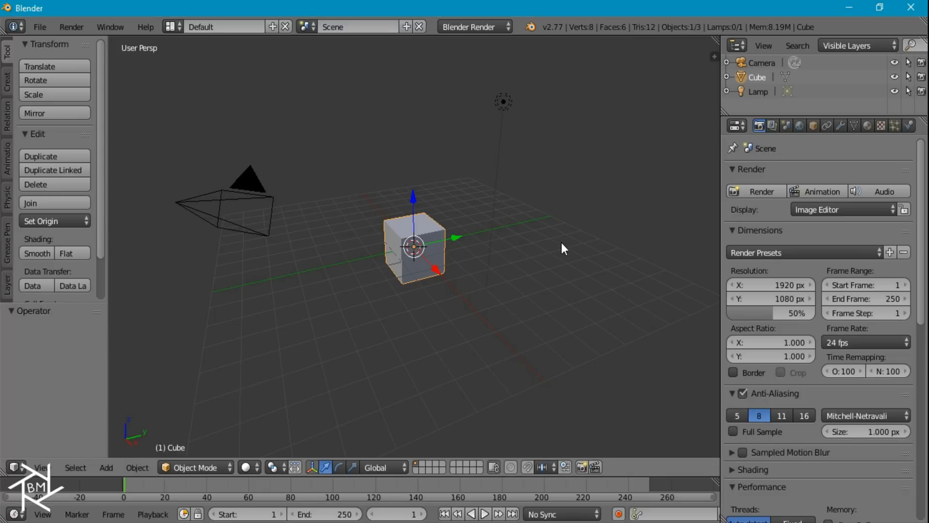
mouse_move(506, 164)
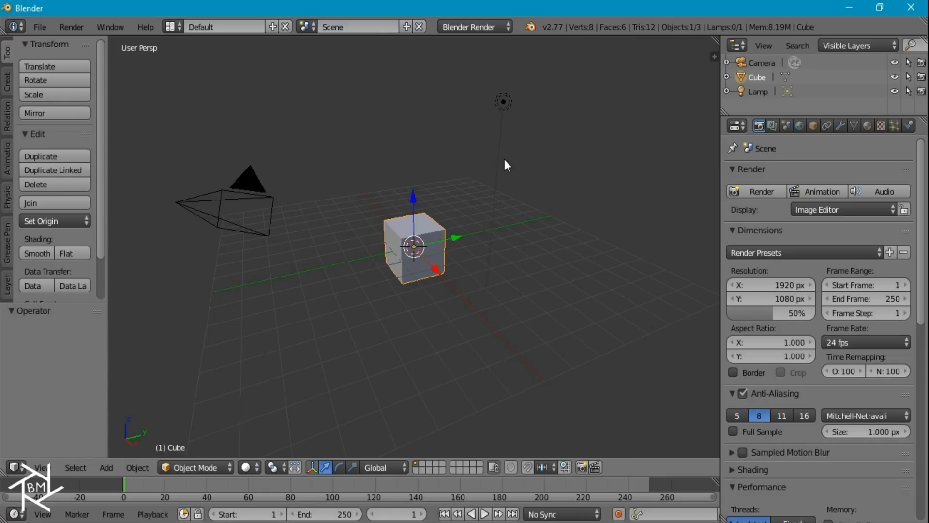
left_click(502, 101)
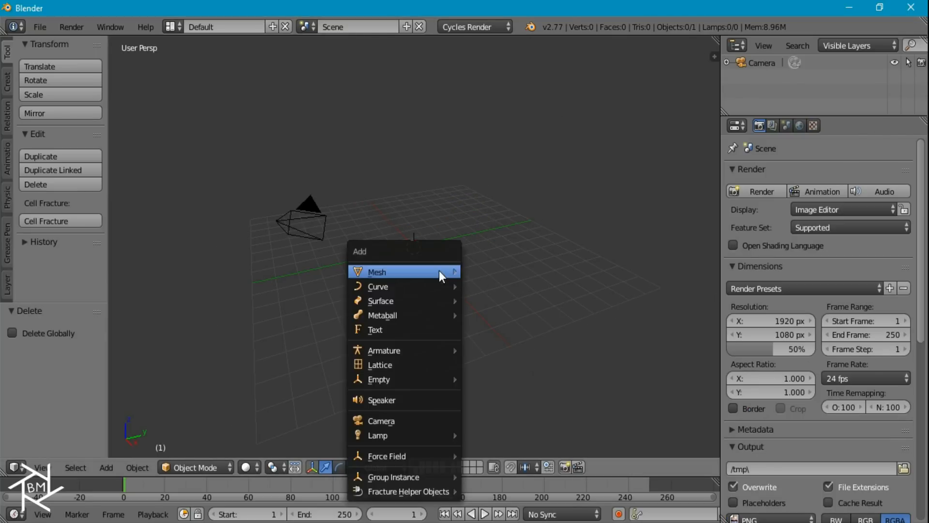
left_click(377, 272)
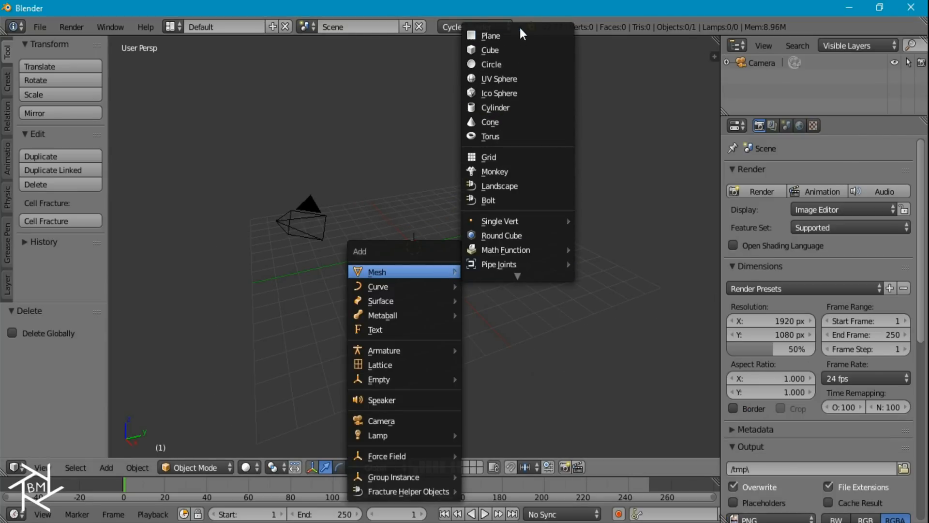
left_click(490, 36)
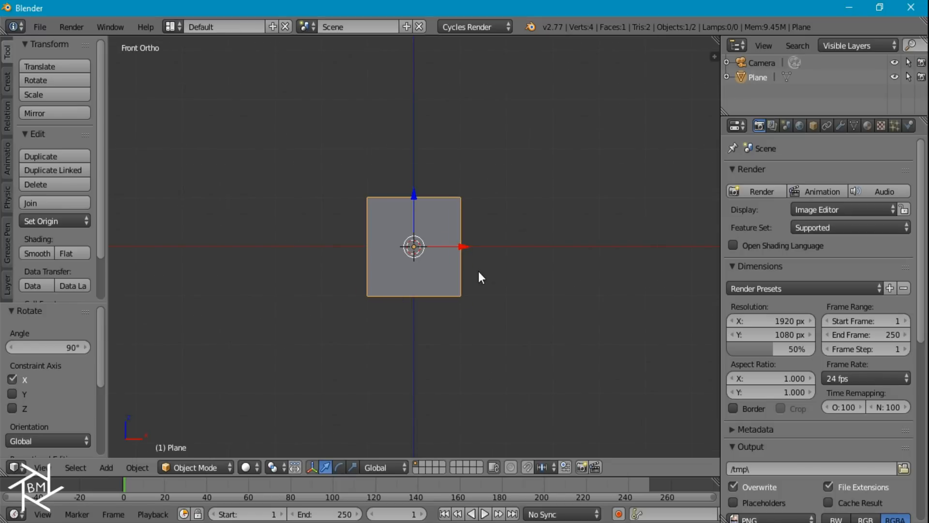
Subdivide the plane in Edit Mode with 10 cuts and fractal 0.5 displacement for a crumpled sheet
key("Tab")
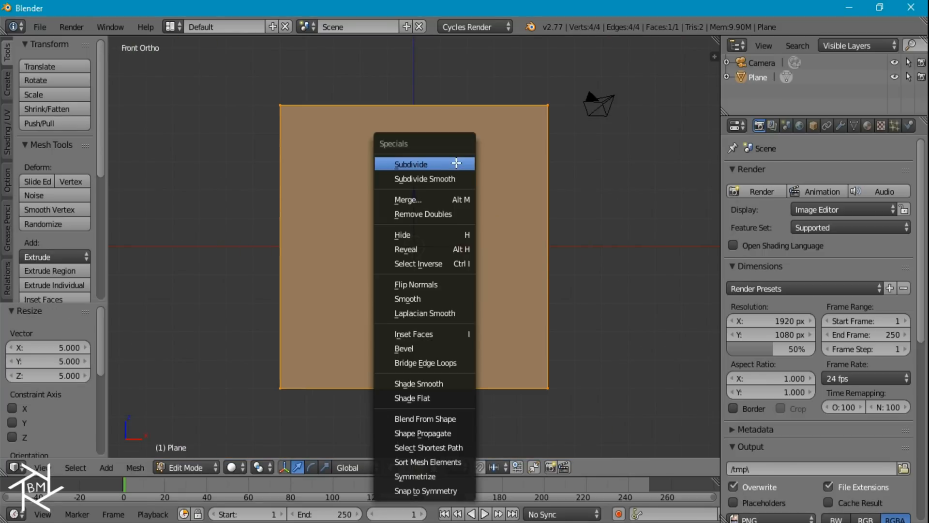
mouse_move(410, 163)
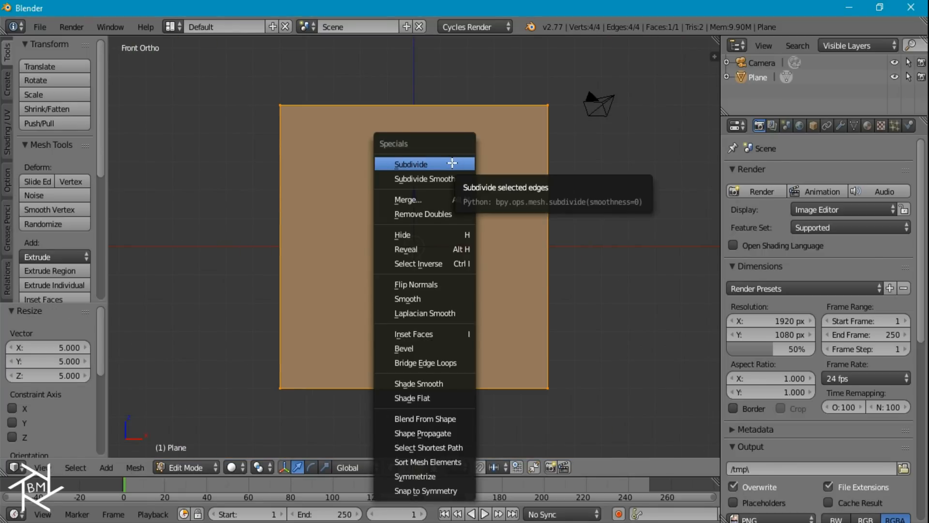
left_click(412, 165)
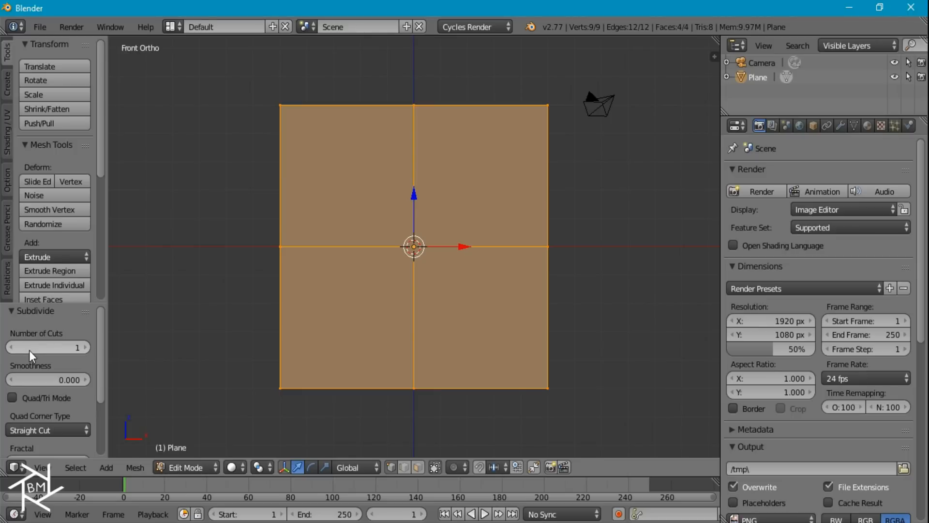
left_click_drag(47, 347, 81, 346)
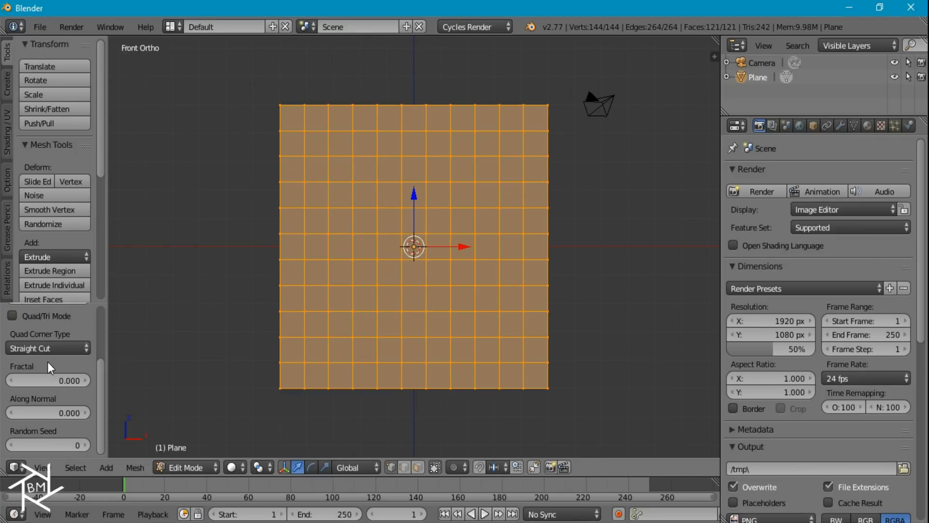
left_click_drag(47, 379, 86, 379)
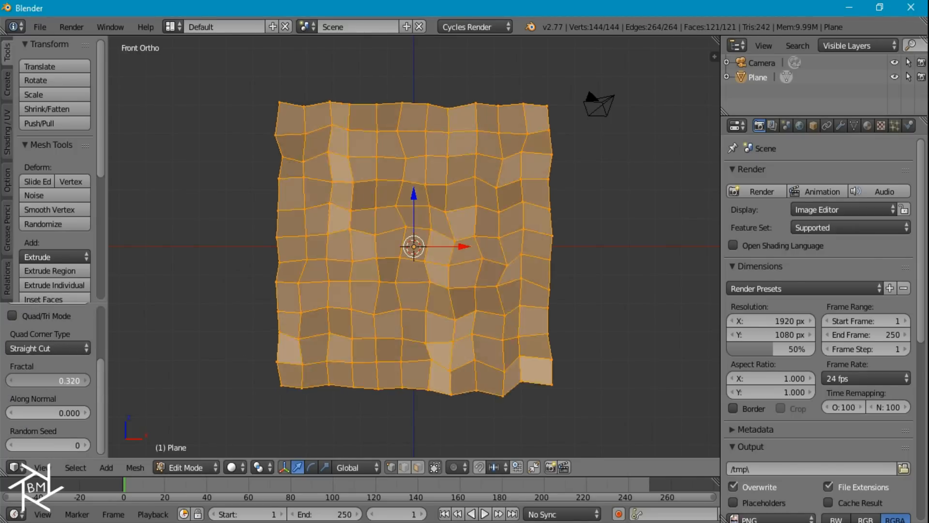
left_click(47, 380)
type("0.500")
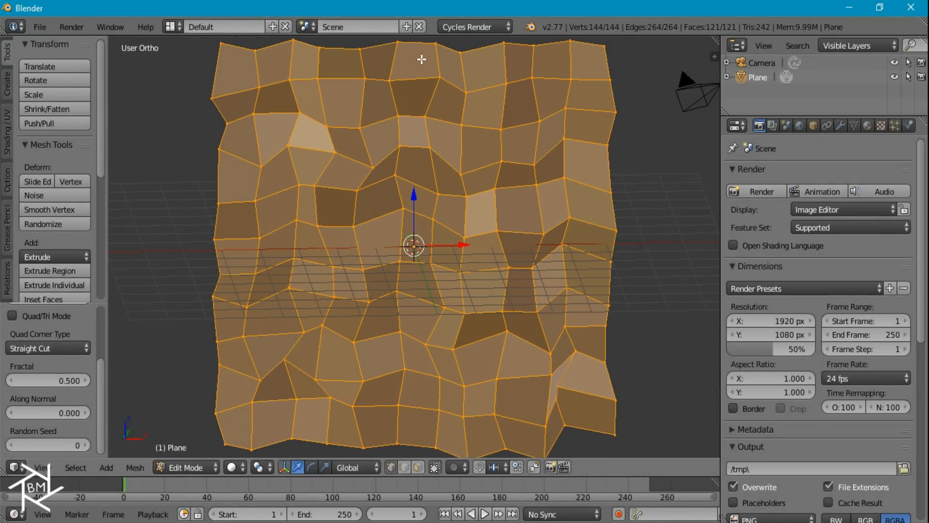
mouse_move(390, 88)
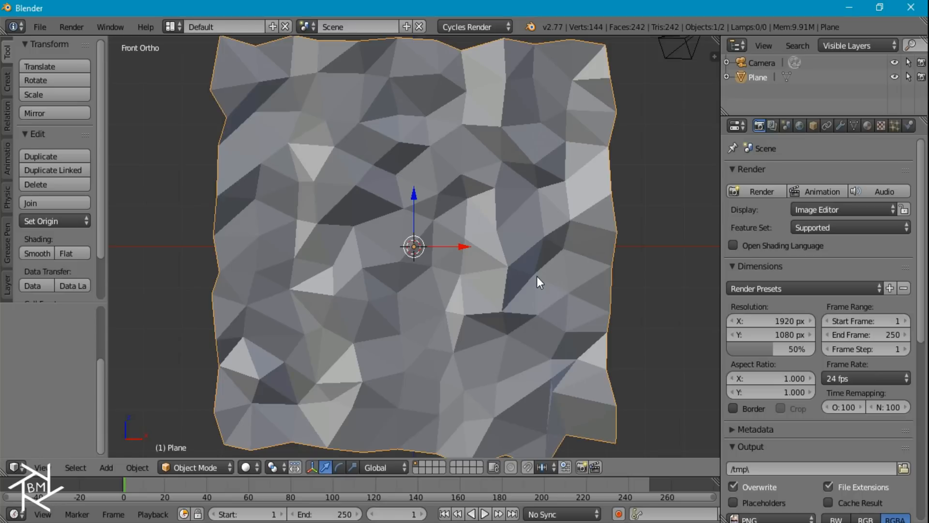
Add a modifier from the Modifiers panel to one duplicated copy of the sheet
scroll("down", 3)
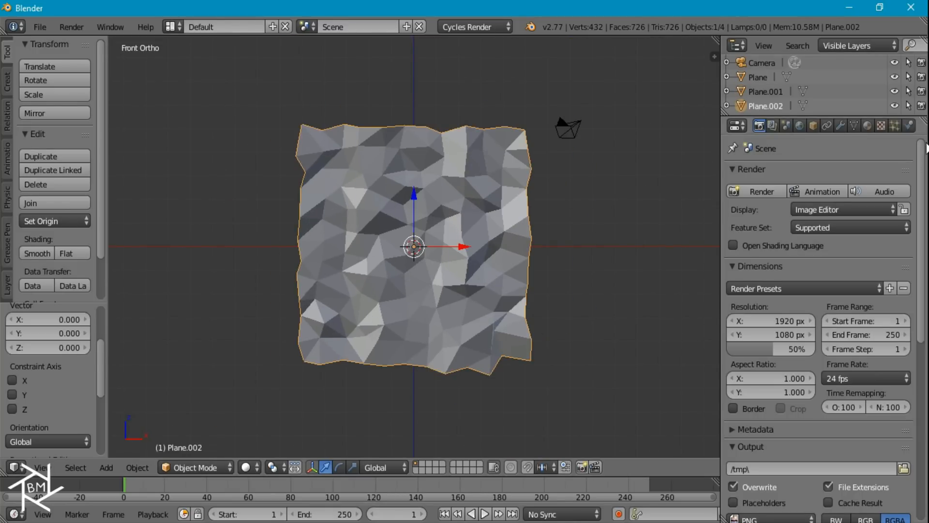
left_click(841, 125)
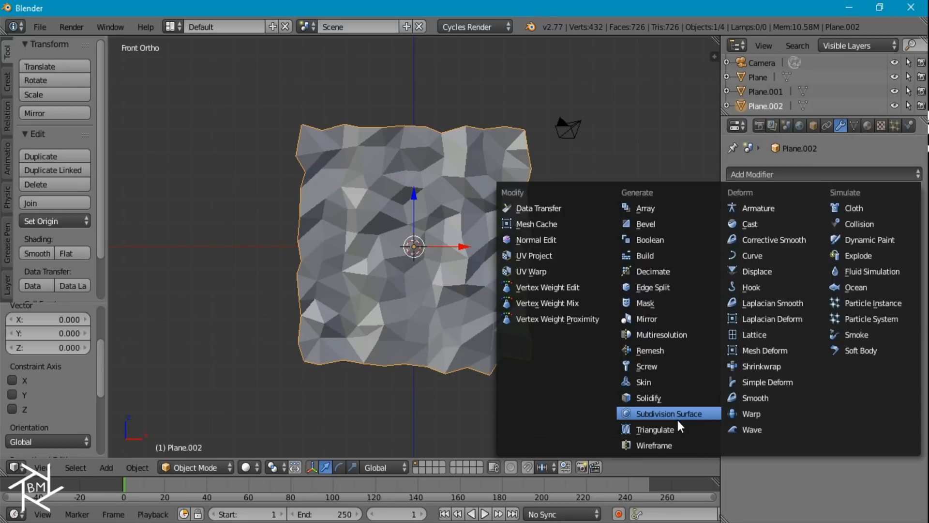
left_click(655, 445)
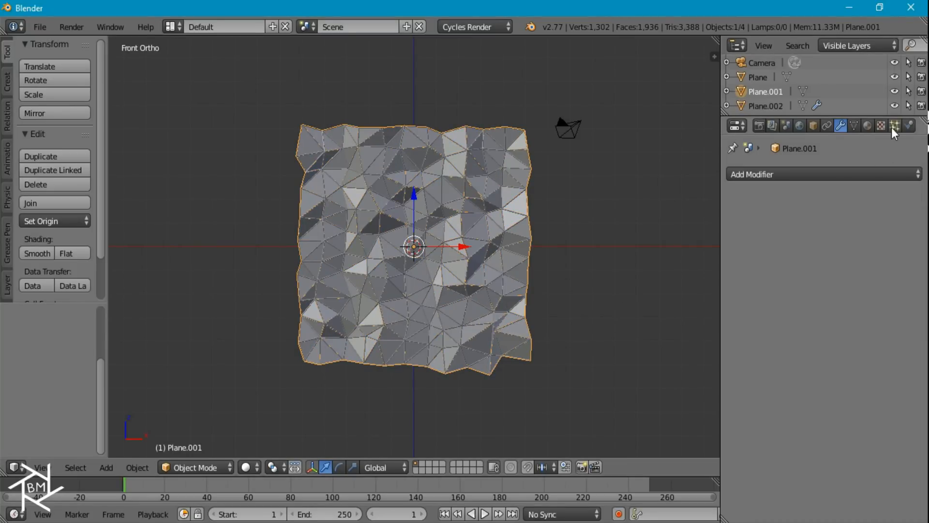
Create a Hair particle system on Plane.001 emitting from vertices, Advanced on and Random off
left_click(894, 125)
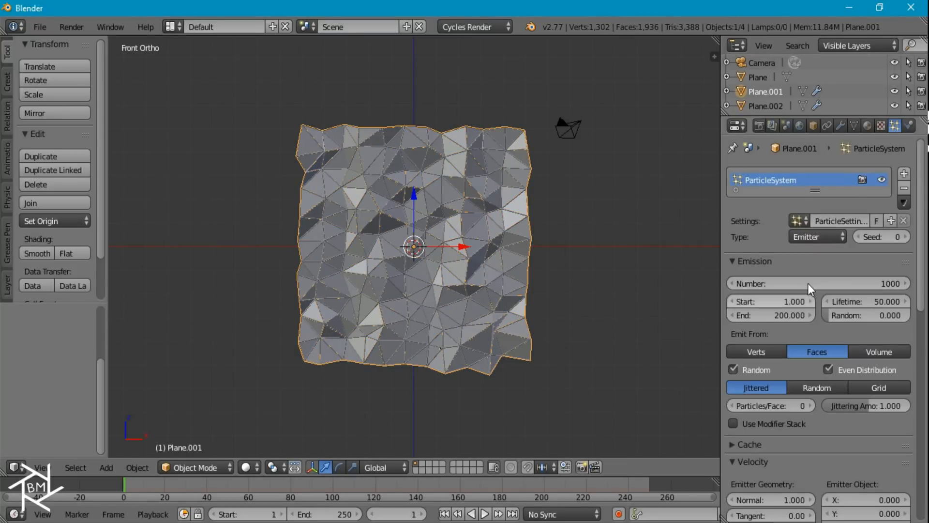
left_click(816, 236)
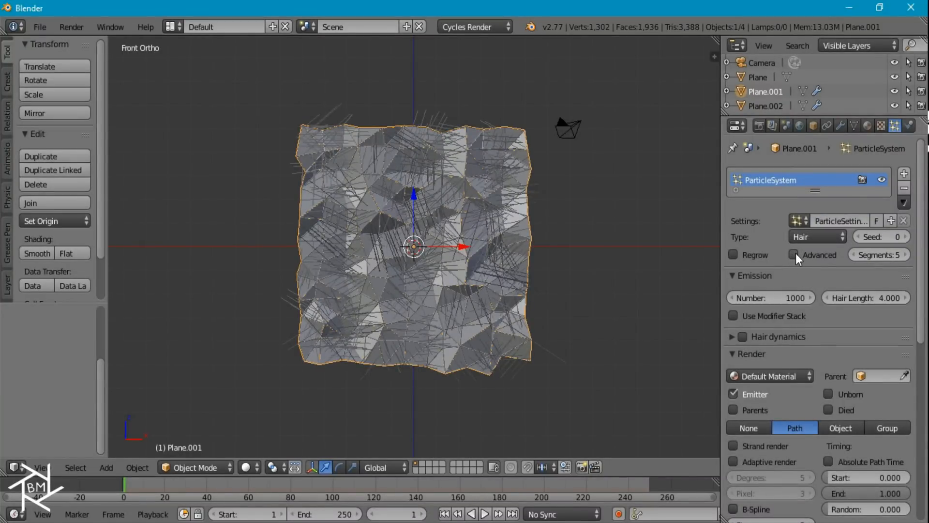
left_click(794, 254)
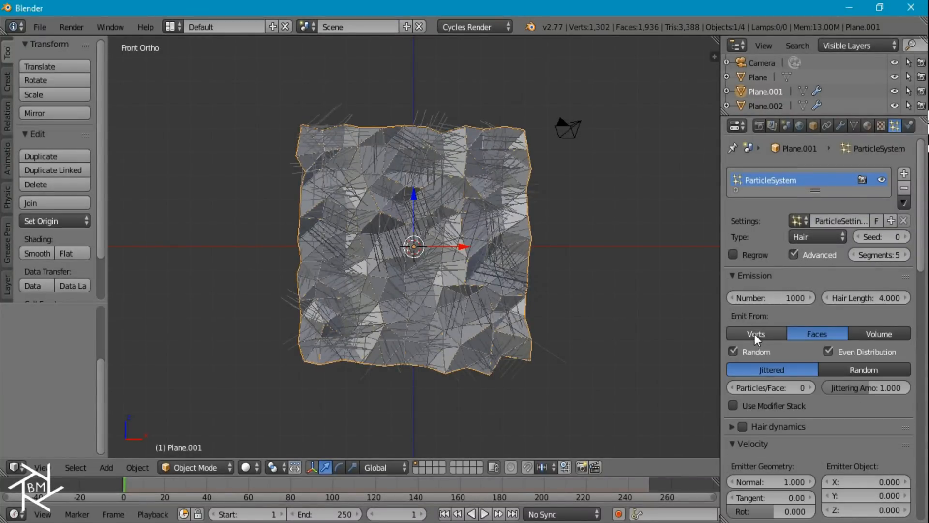
left_click(756, 332)
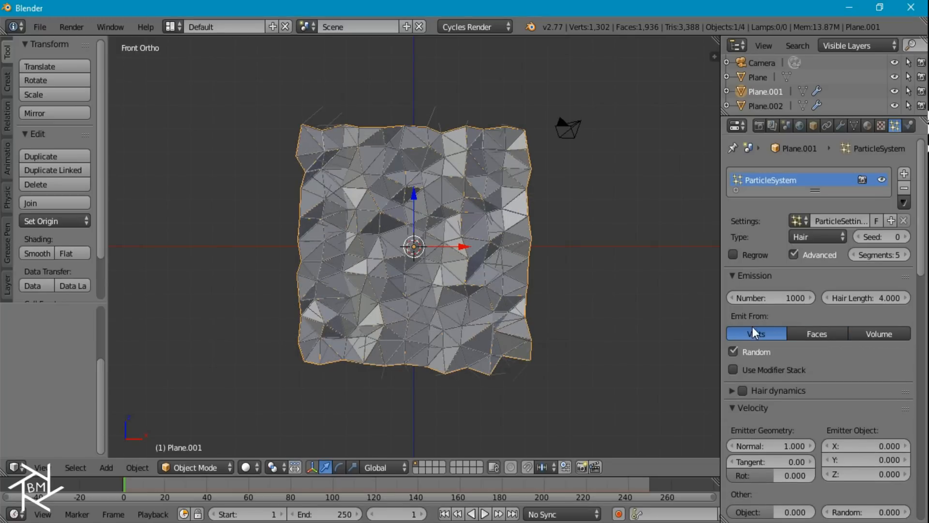
left_click(734, 351)
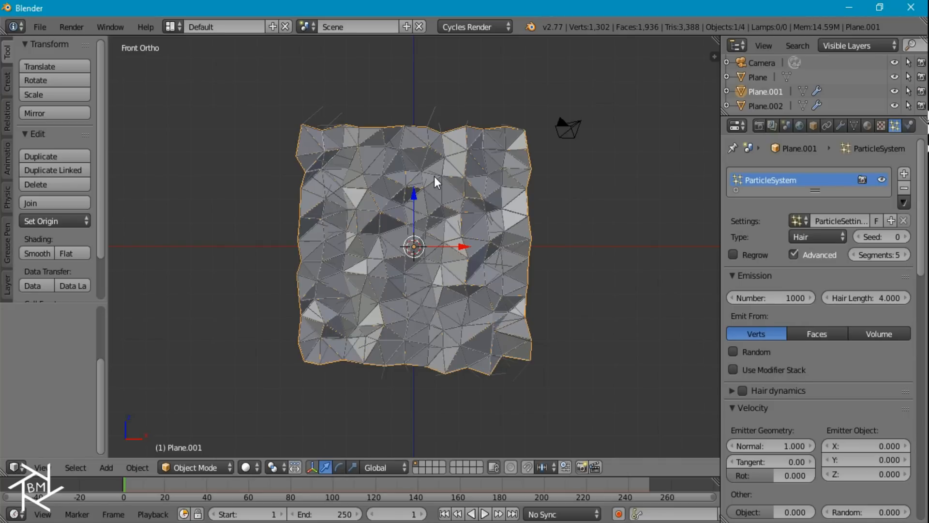
Check the sheet's vertex count of 144 in Edit Mode to use as the emission number
key("Tab")
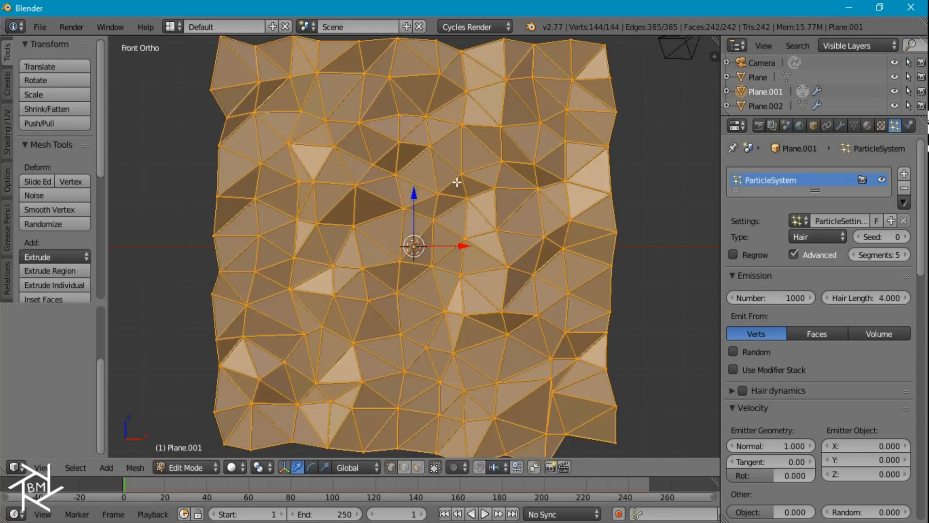
mouse_move(432, 98)
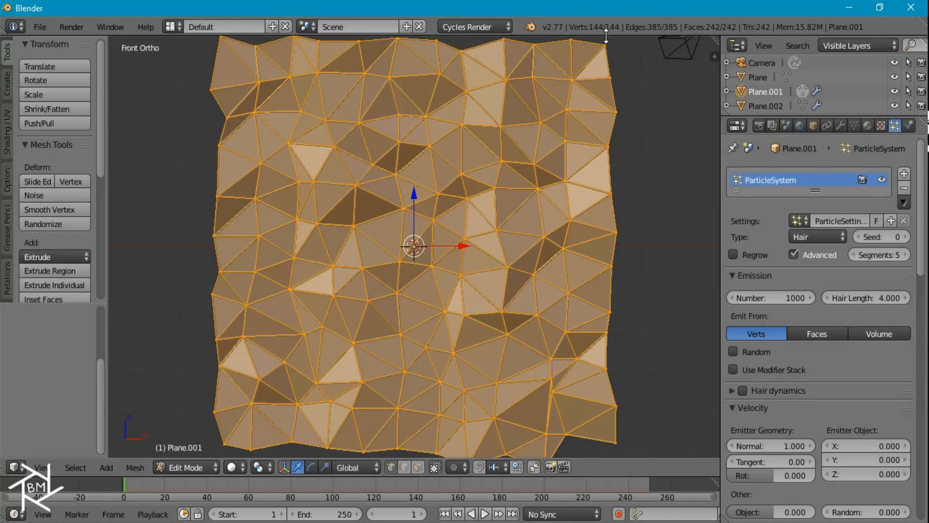
mouse_move(595, 36)
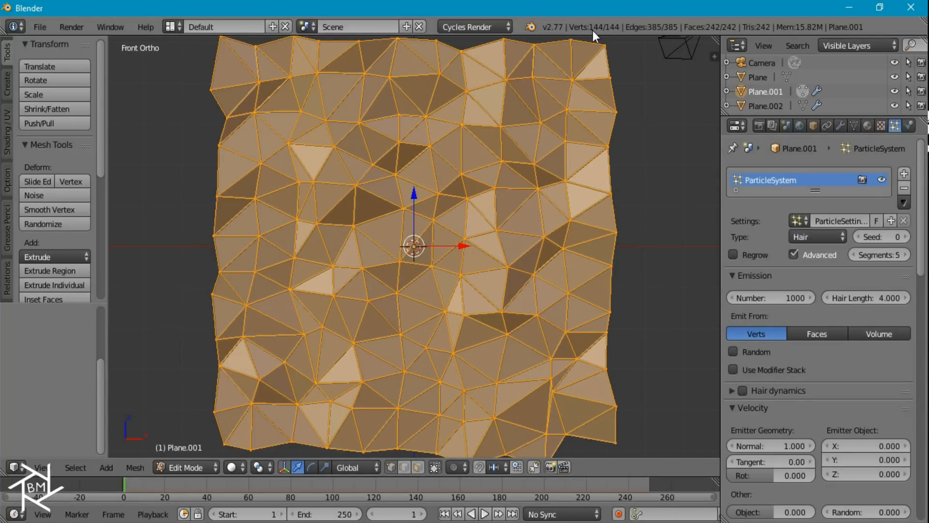
key("Tab")
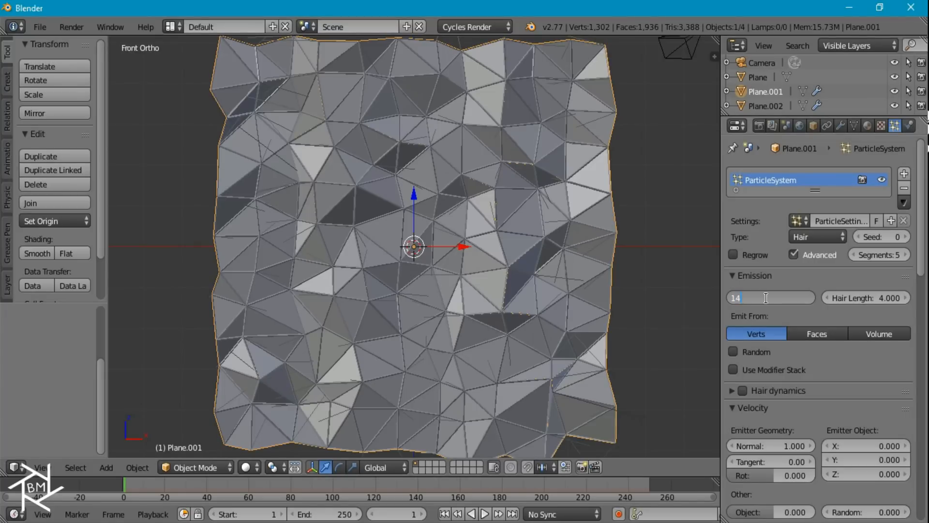
Render Plane.001's particles as an added Icosphere, emitter hidden, with particle size 0.030
scroll("down", 3)
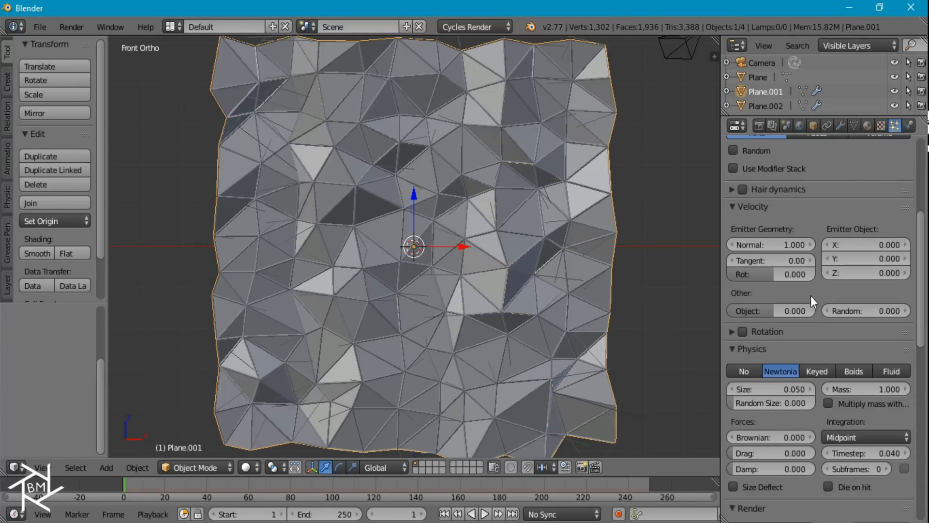
scroll("down", 3)
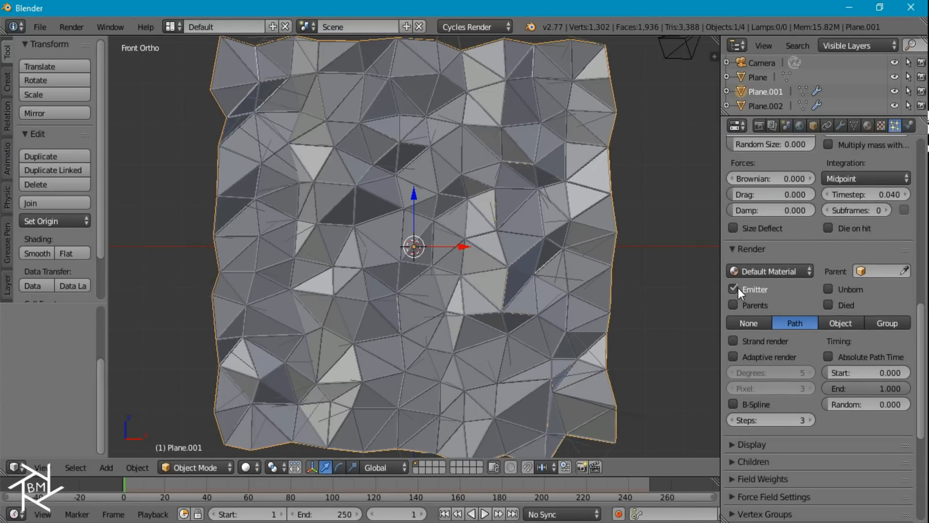
left_click(839, 322)
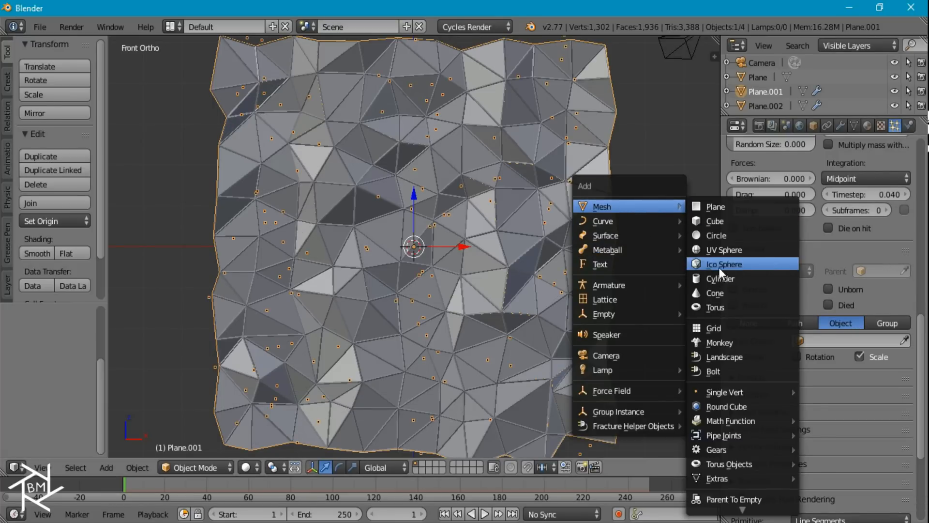
left_click(723, 263)
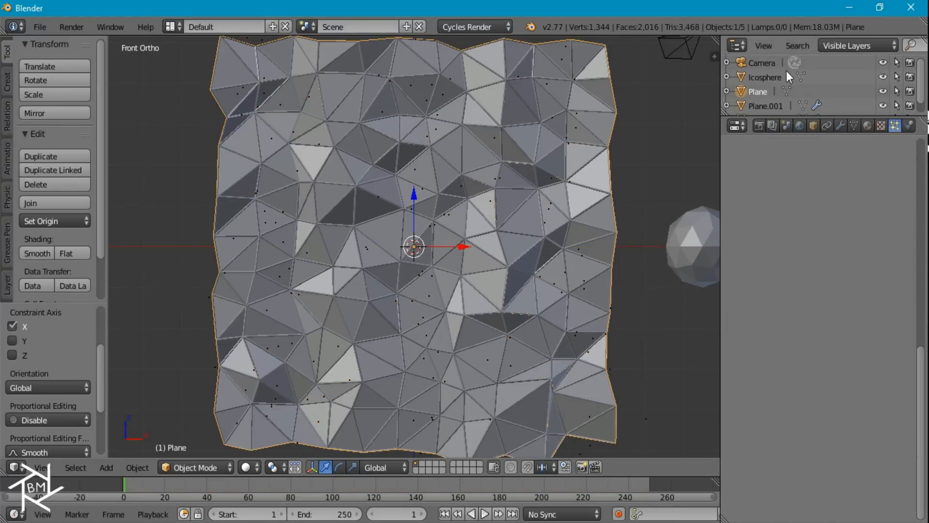
left_click(851, 339)
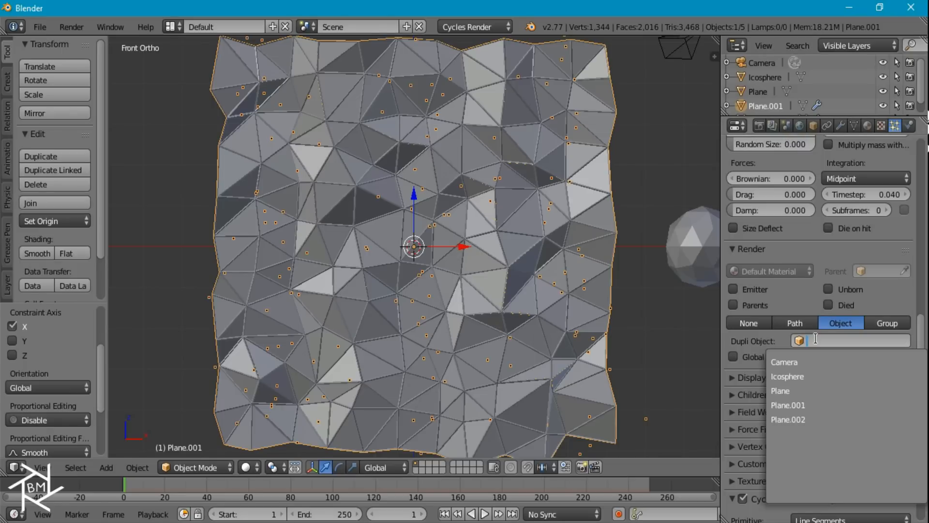
left_click(787, 376)
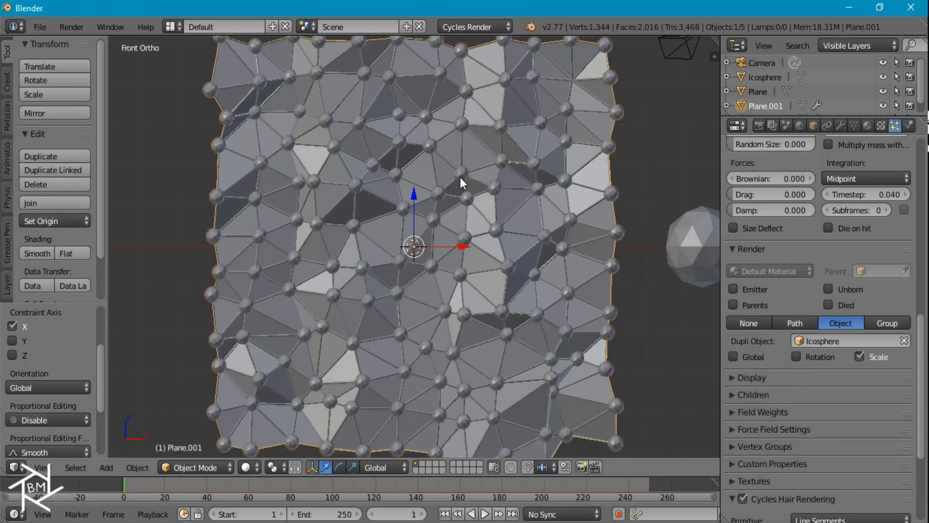
mouse_move(532, 213)
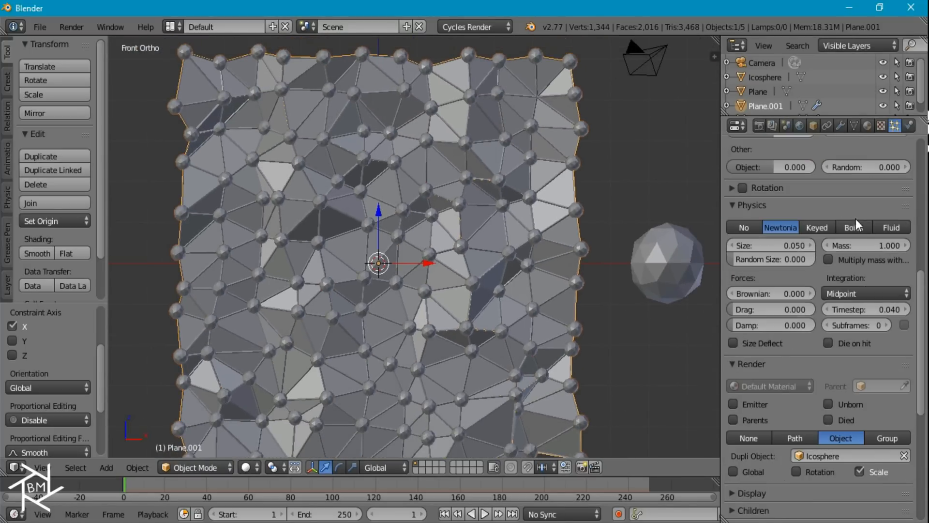
left_click(770, 245)
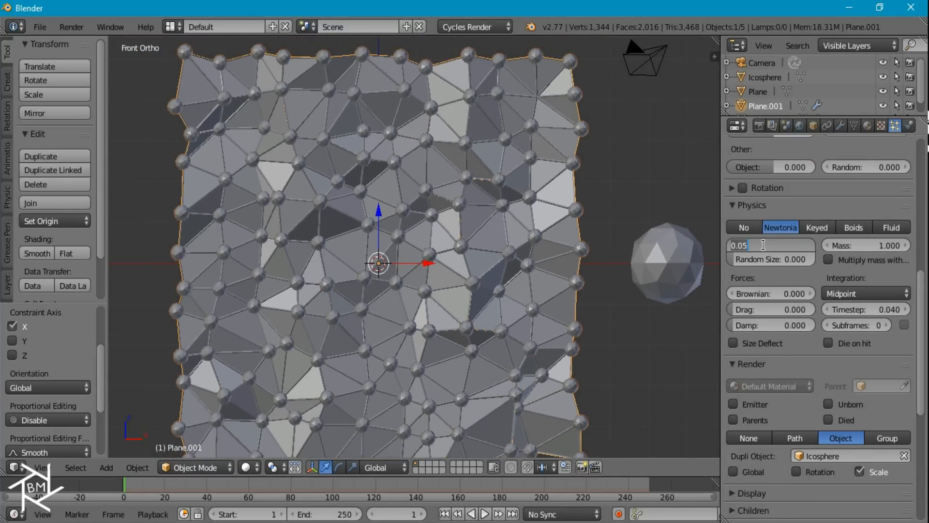
type("0.030")
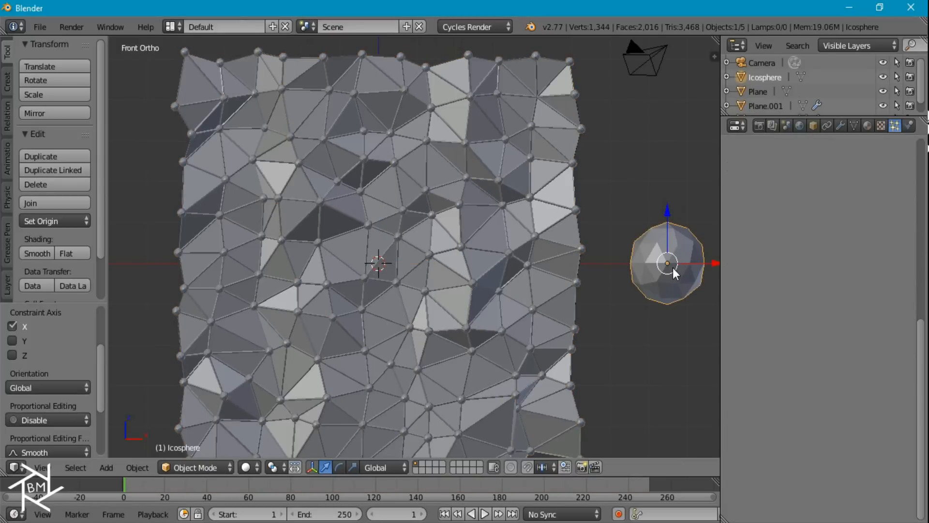
Smooth the Icosphere with a Subdivision Surface modifier and give it a Glossy BSDF material
left_click(840, 125)
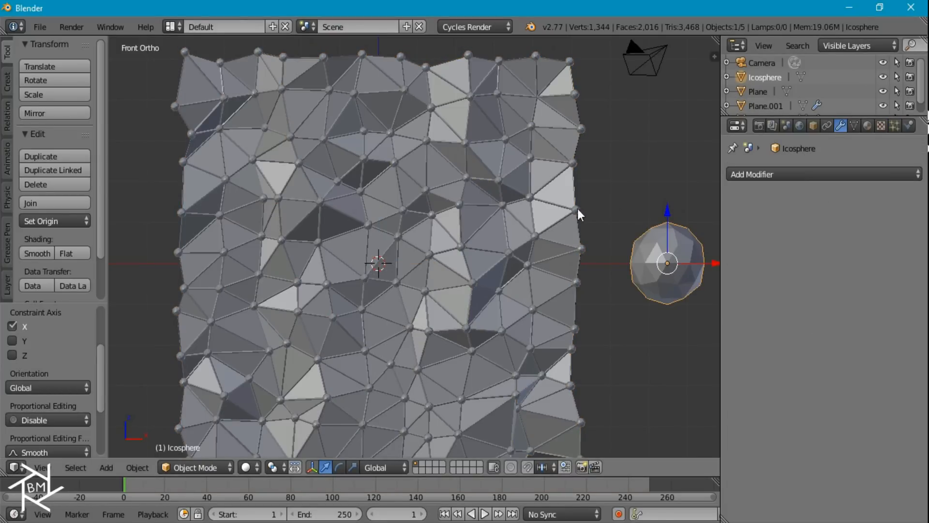
left_click(823, 173)
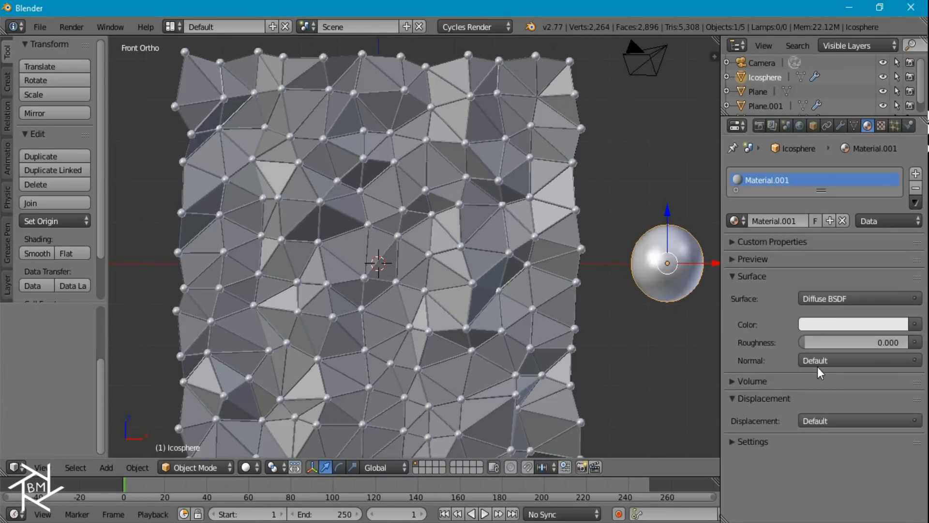
left_click(858, 298)
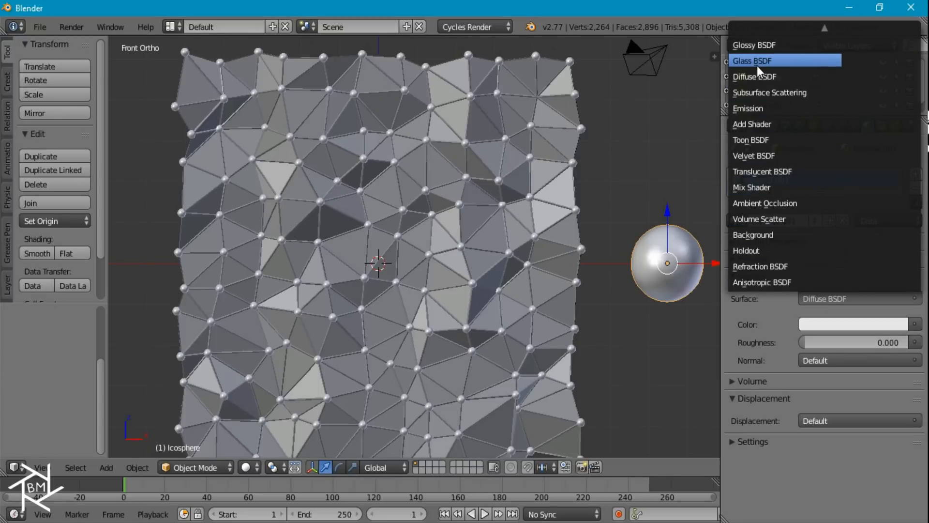
left_click(753, 60)
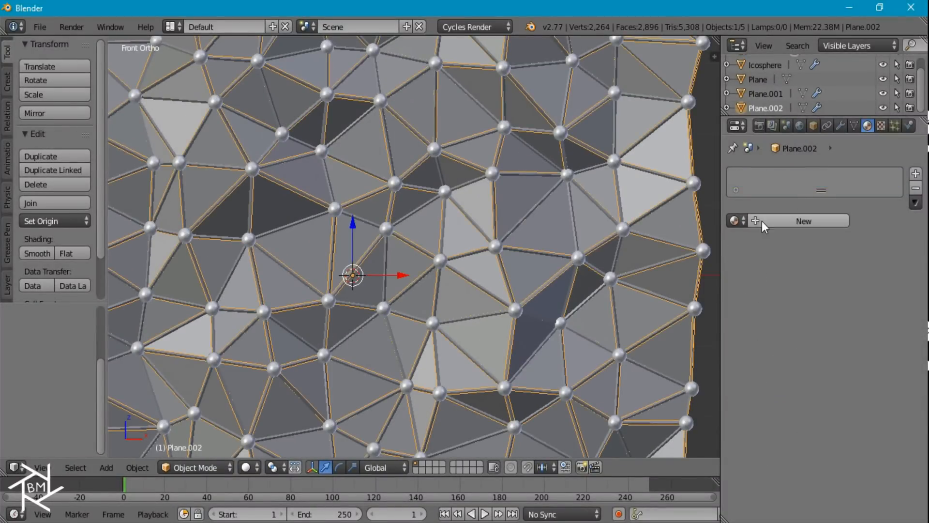
Extrude the original Plane's faces individually so each triangle is disconnected, then select all faces
left_click(803, 220)
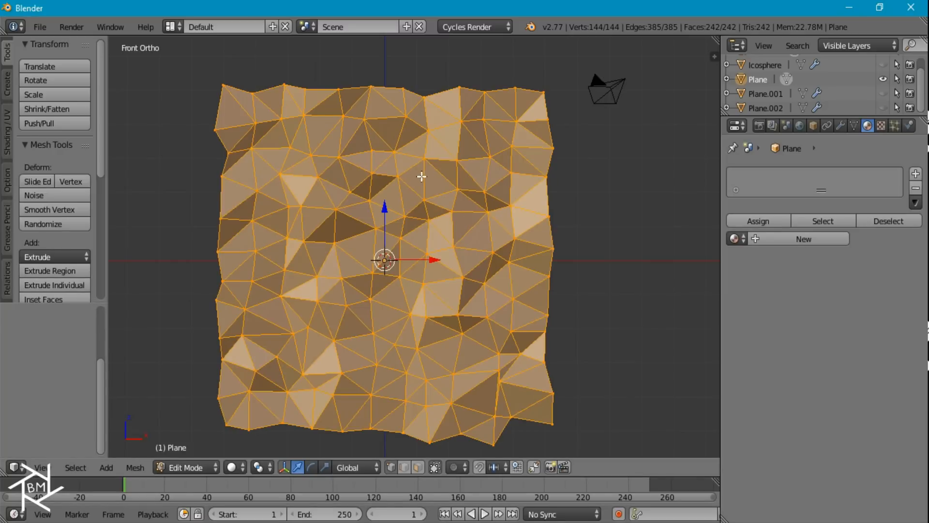
left_click(51, 257)
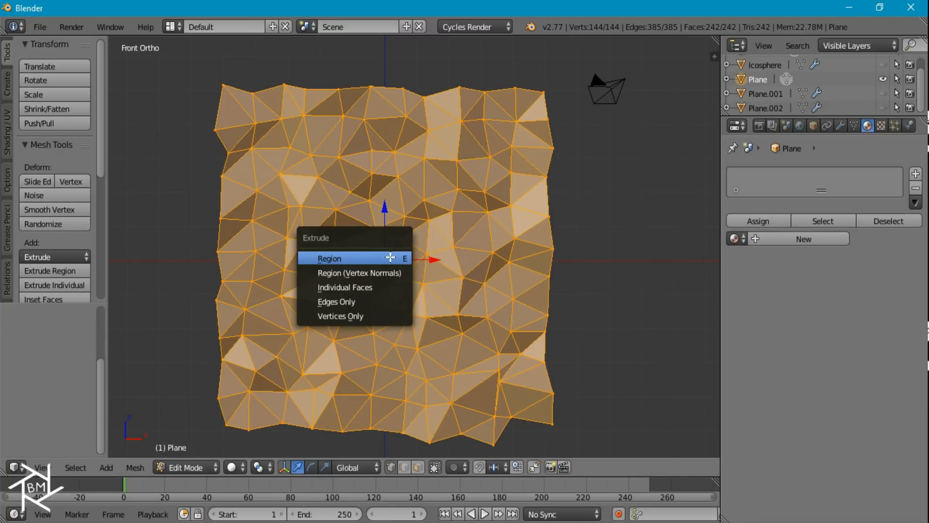
mouse_move(344, 286)
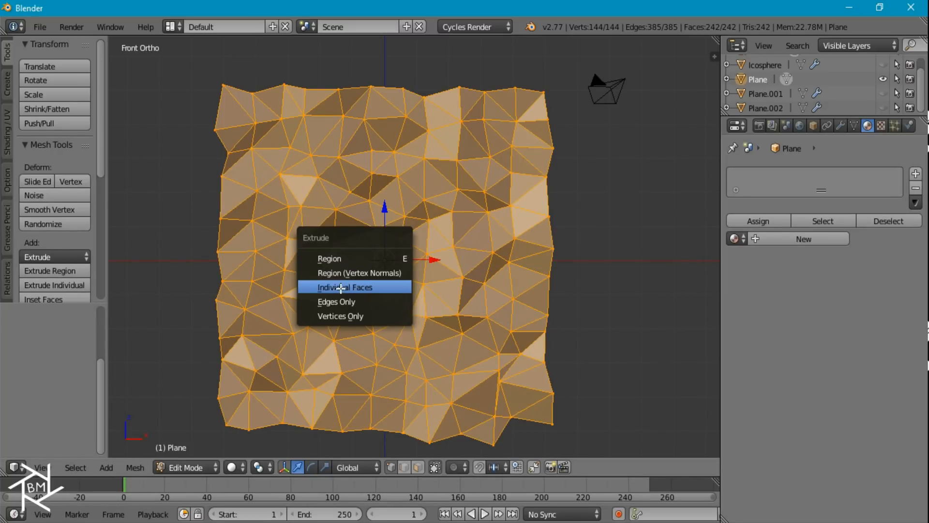
left_click(344, 287)
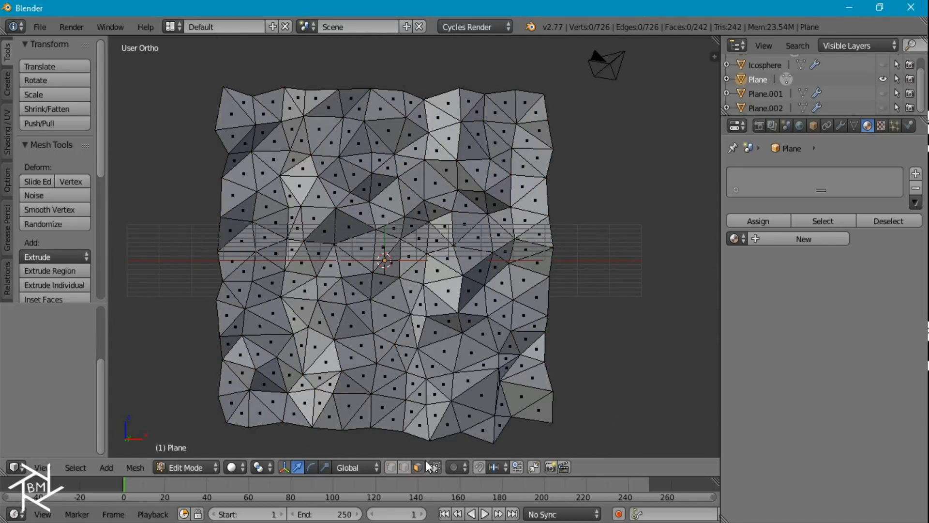
left_click_drag(456, 257, 592, 168)
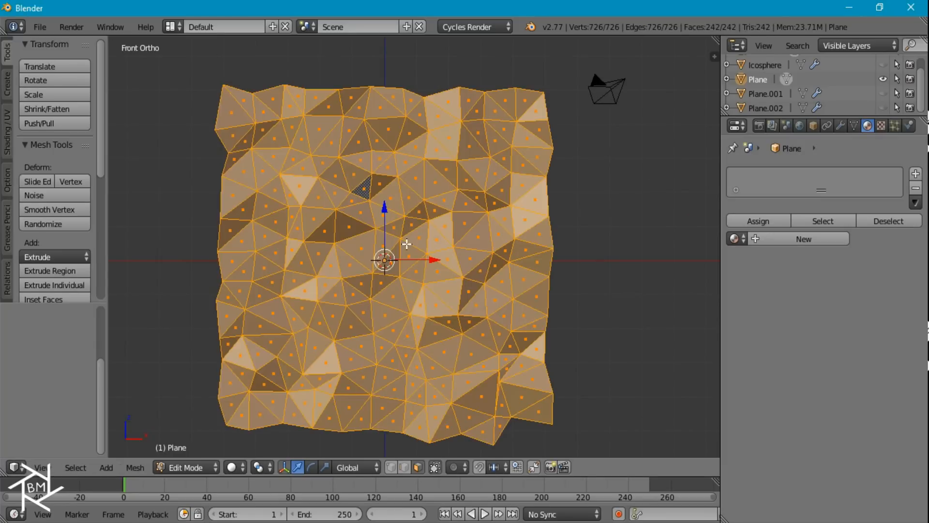
Separate by loose parts, set each origin to geometry, and link one material to all 242 triangles
key("p")
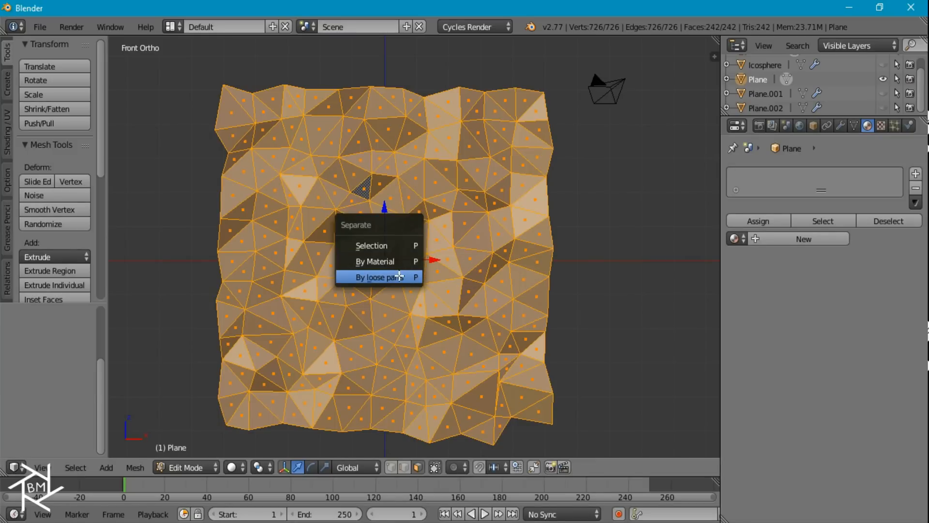
left_click(376, 277)
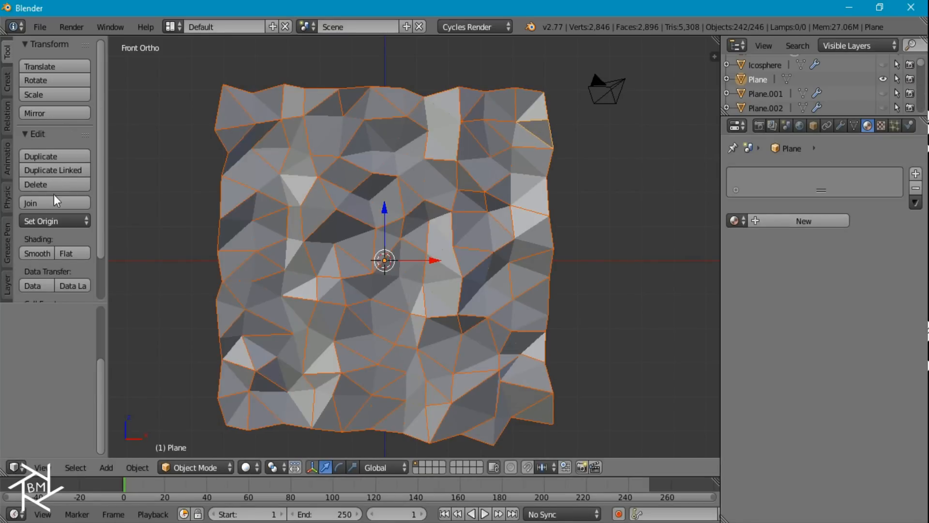
left_click(50, 220)
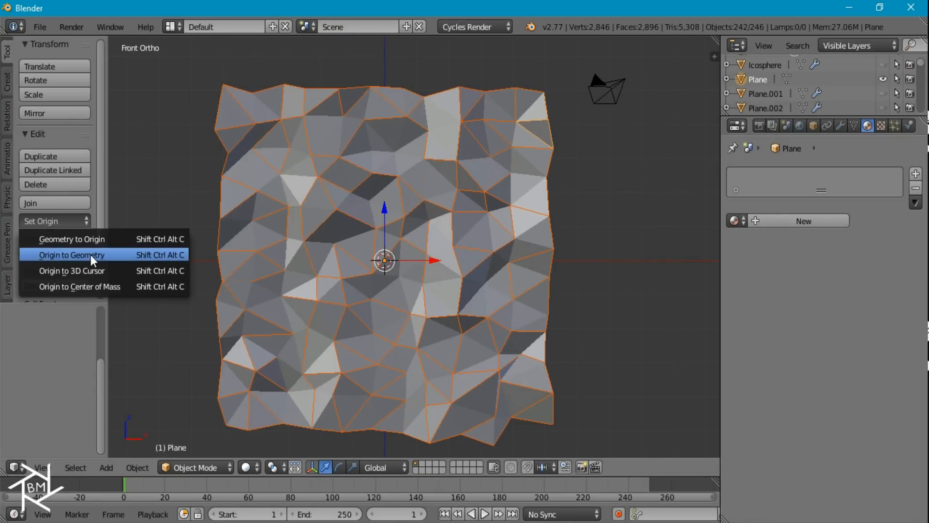
left_click(70, 255)
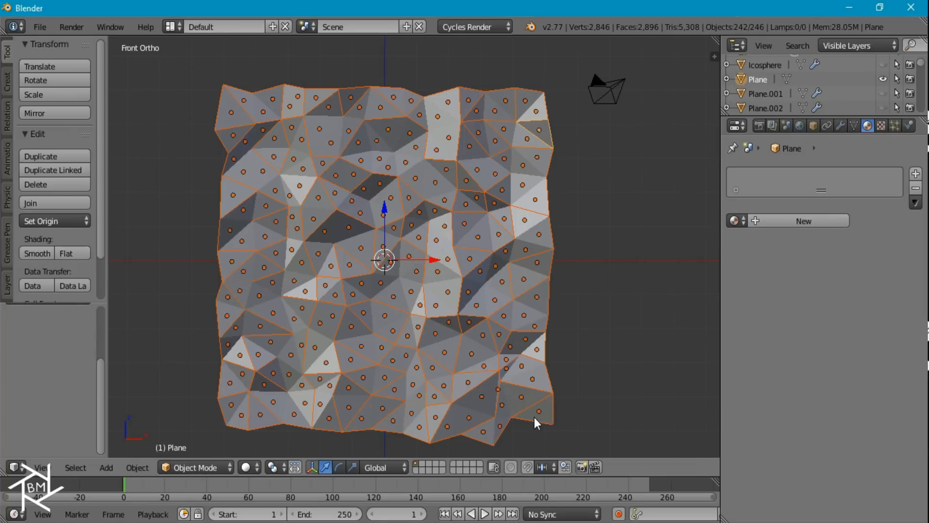
mouse_move(540, 416)
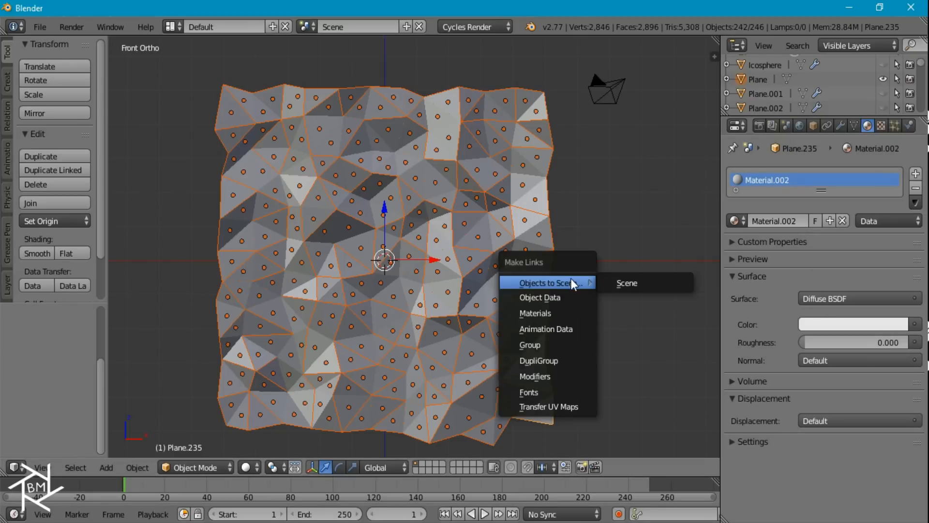
left_click(626, 283)
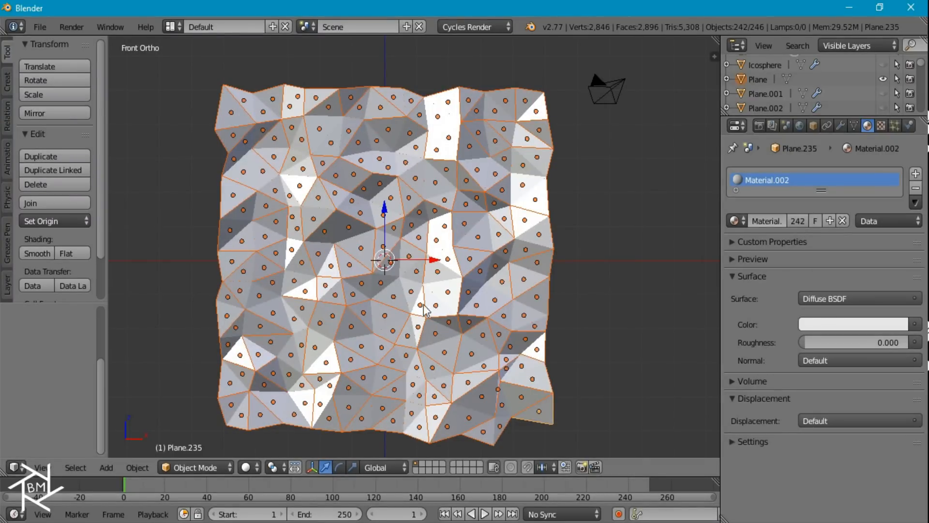
mouse_move(531, 337)
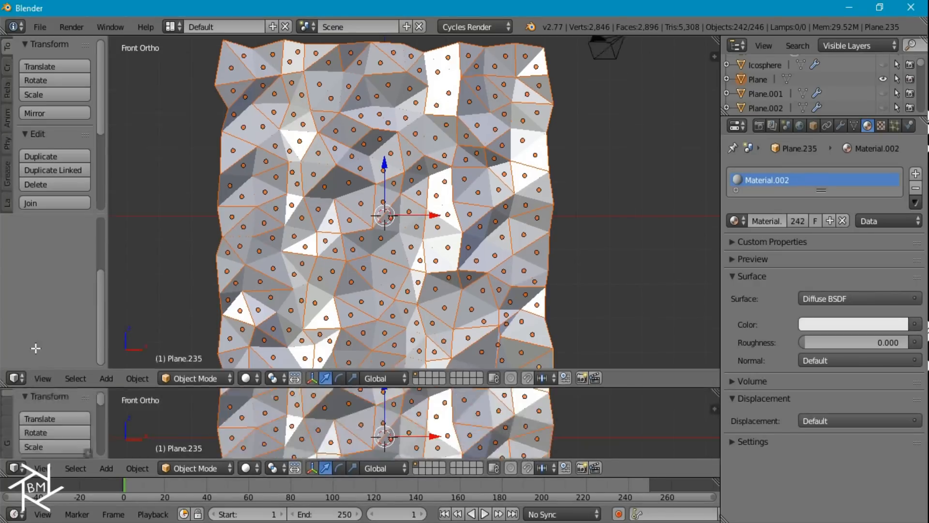
Turn the split area into a Node Editor and go to the World settings
left_click(10, 467)
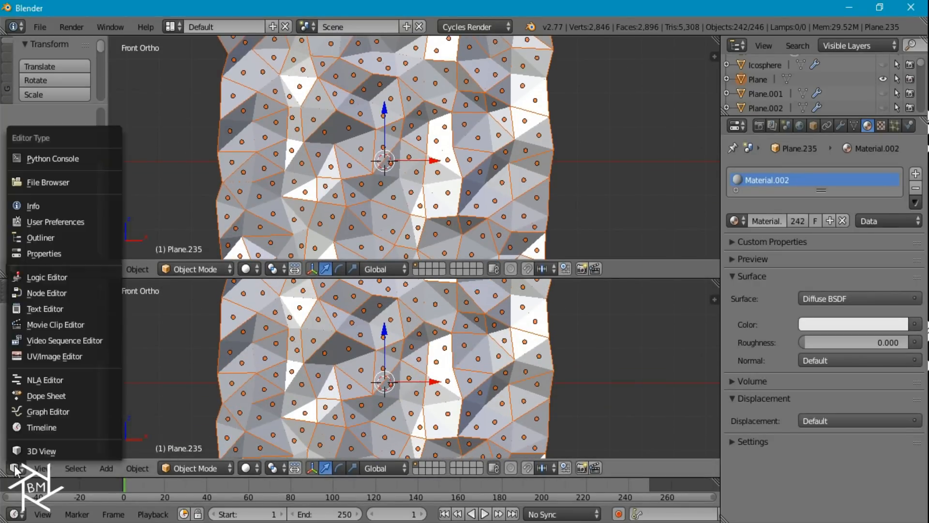
left_click(46, 292)
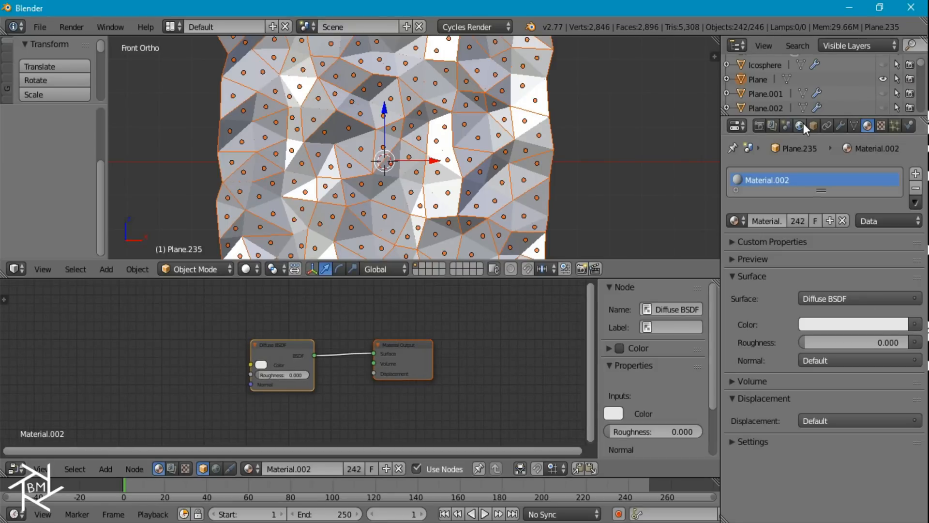
left_click(801, 125)
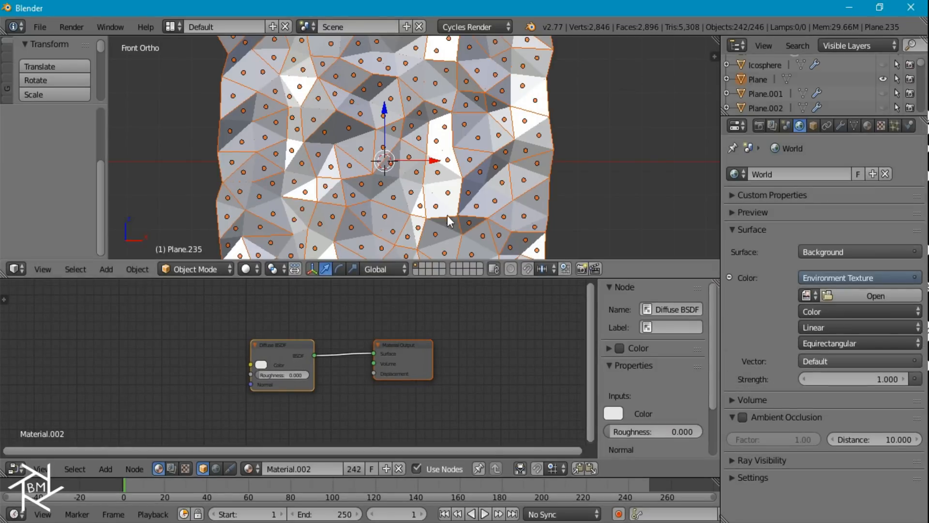
Load Kitchen.JPG as the world Environment Texture and hide it from camera rays
left_click(874, 295)
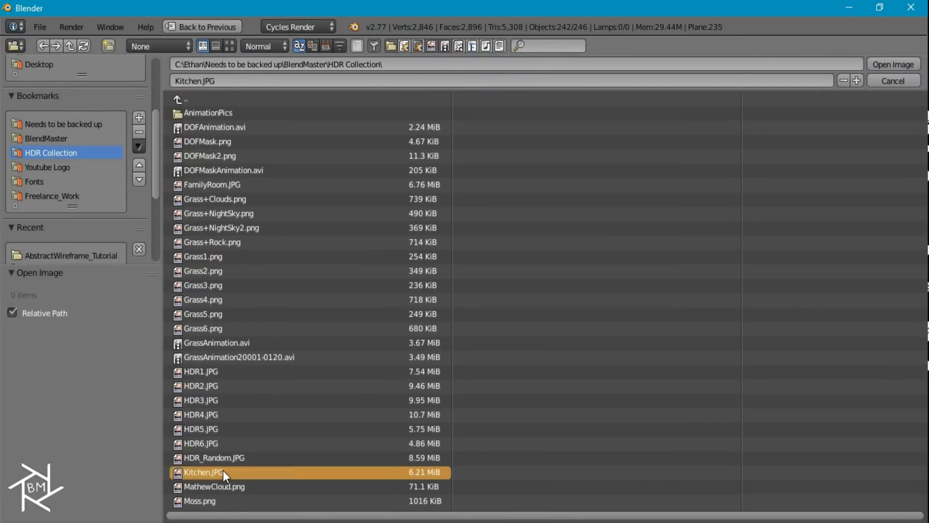
left_click(892, 64)
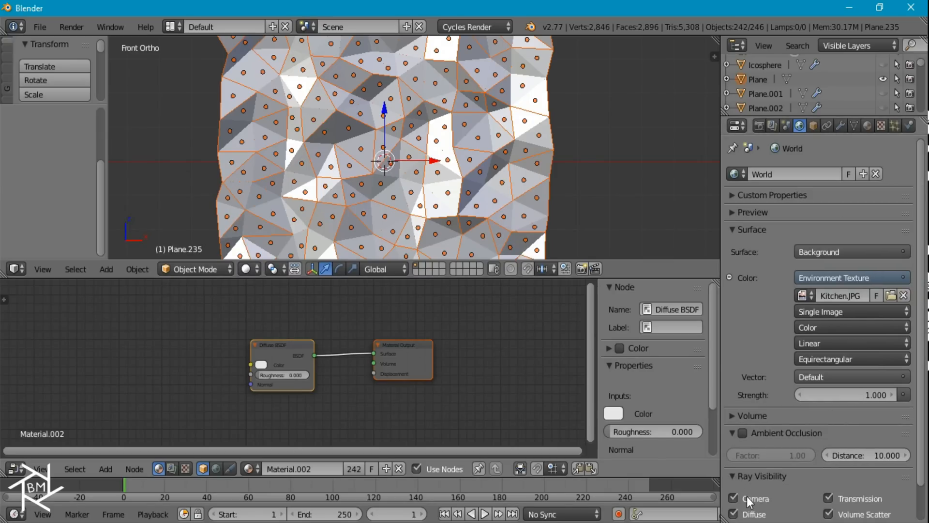
left_click(734, 497)
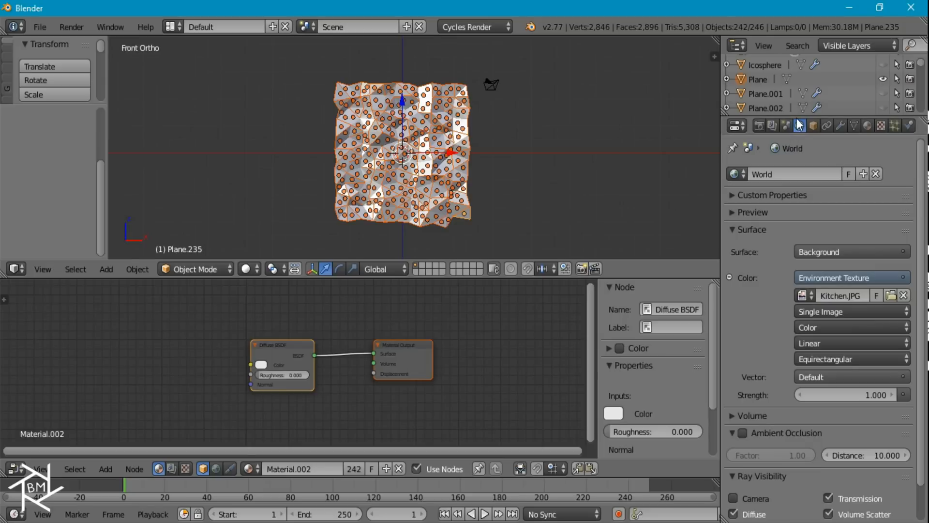
Add a plane and give it a new material whose surface is an Emission shader
left_click(107, 268)
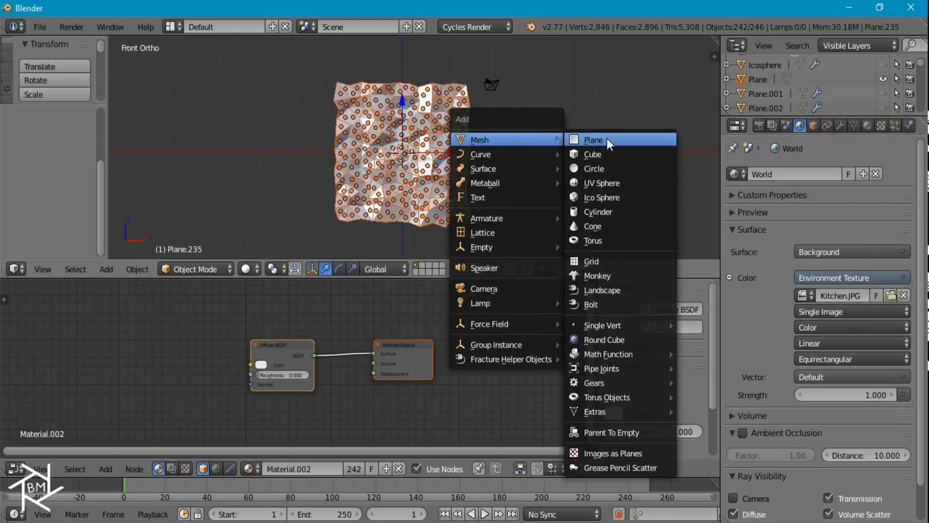
left_click(592, 139)
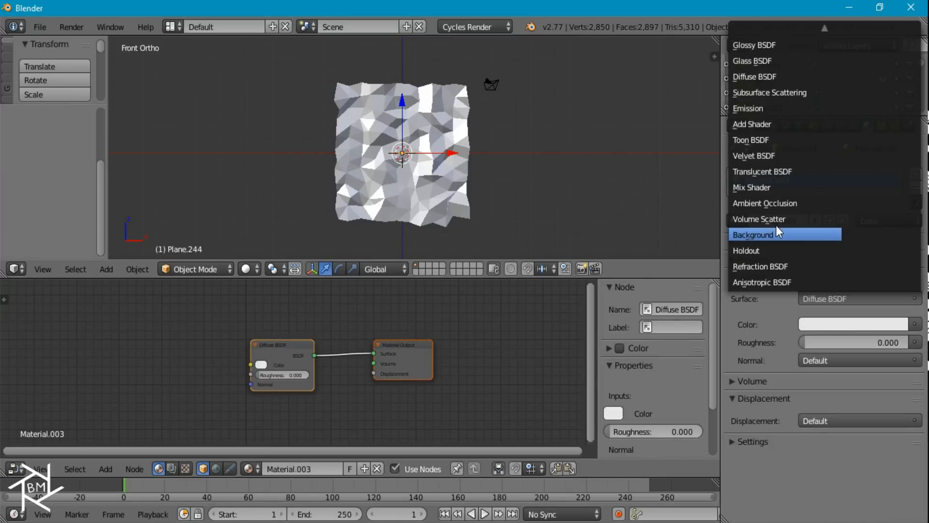
mouse_move(761, 108)
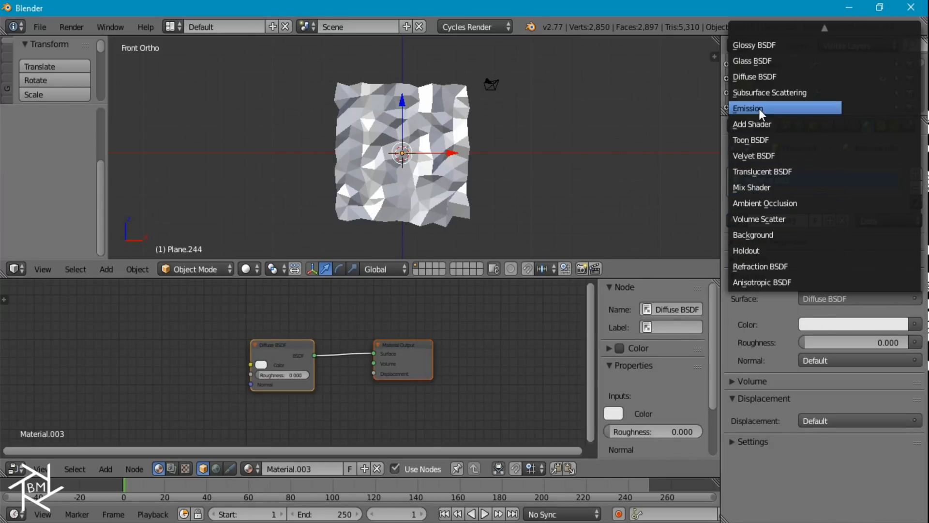
left_click(749, 107)
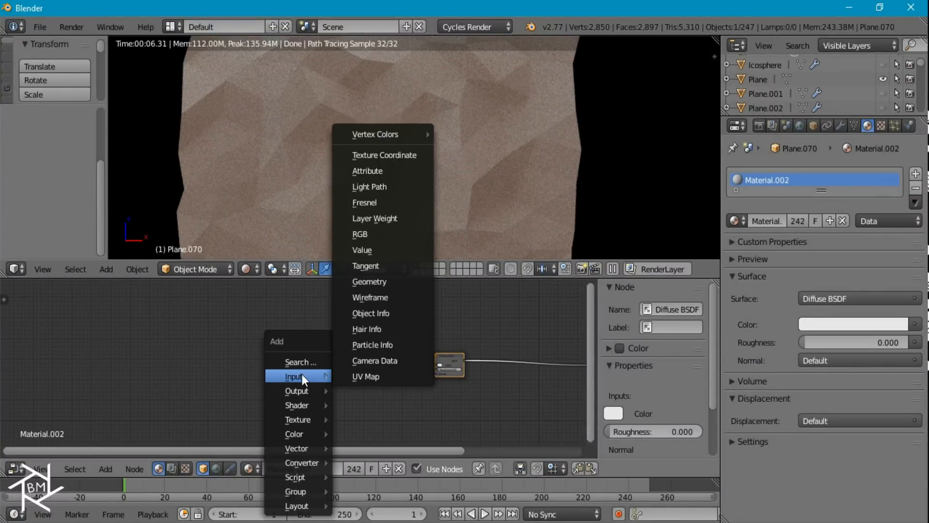
mouse_move(373, 344)
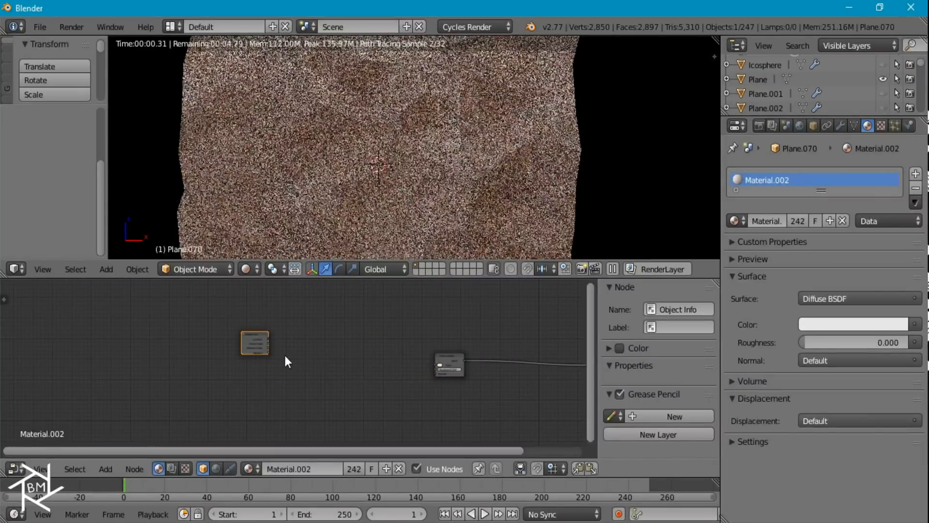
Drive the diffuse colour from Object Info Random through a ColorRamp set to Constant interpolation
left_click_drag(267, 346, 441, 367)
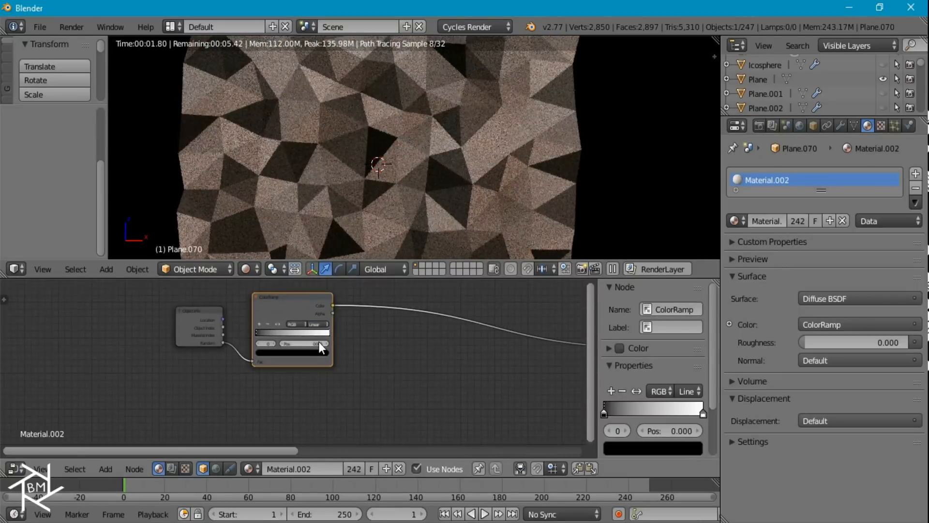
left_click(323, 310)
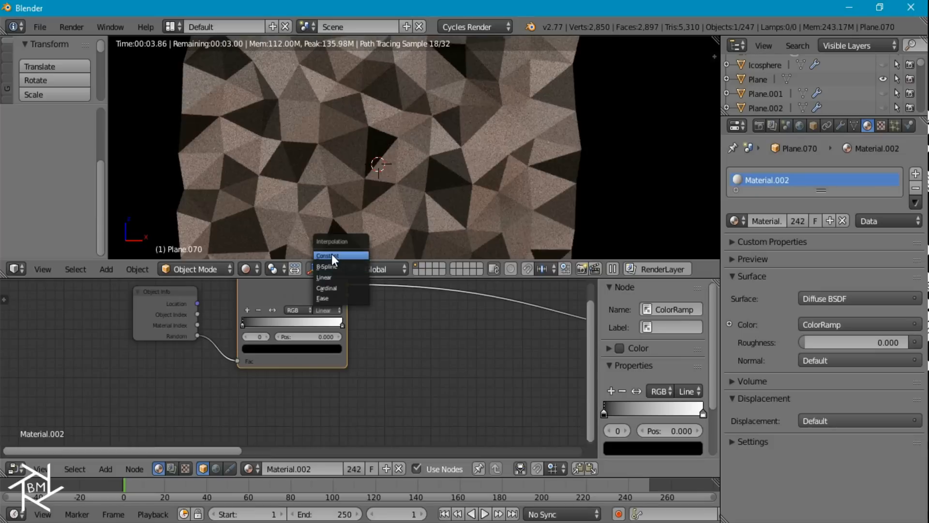
left_click(328, 256)
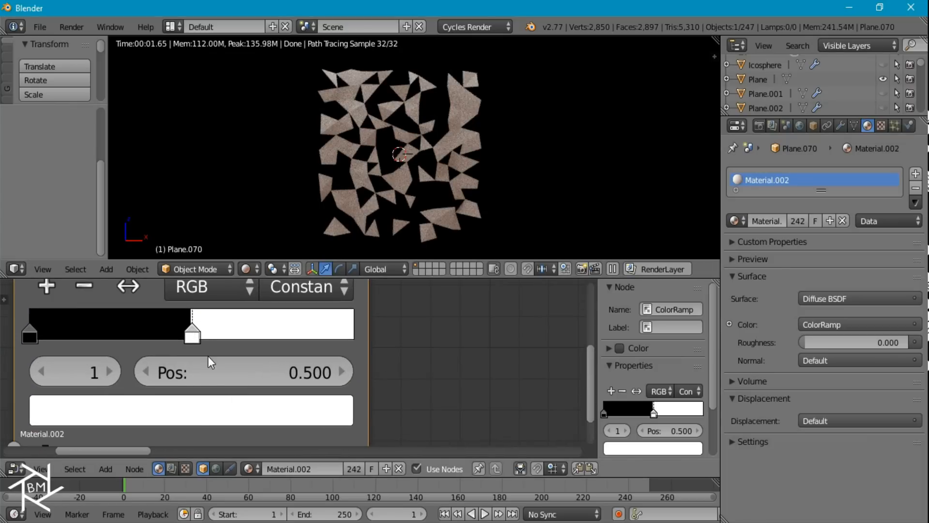
Recolour the ColorRamp stops to bright blue and dark blue instead of white and black
left_click(192, 409)
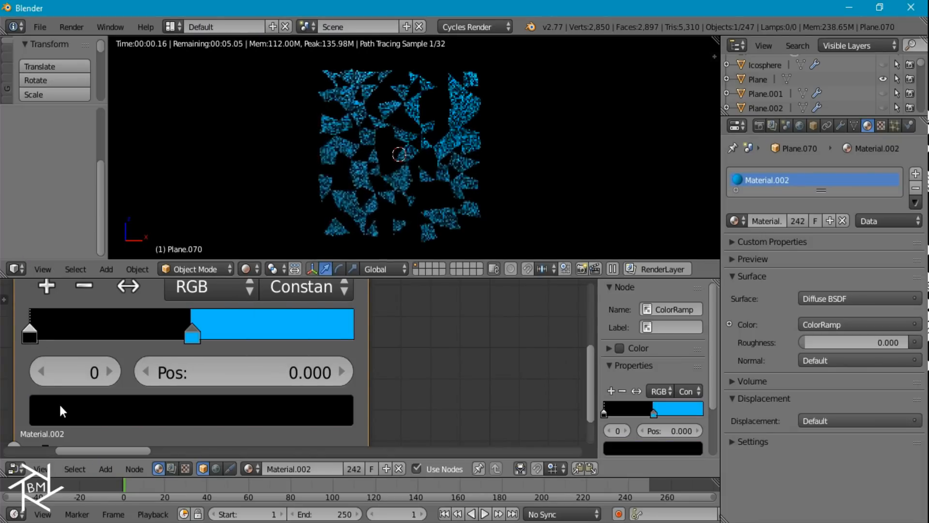
left_click(28, 332)
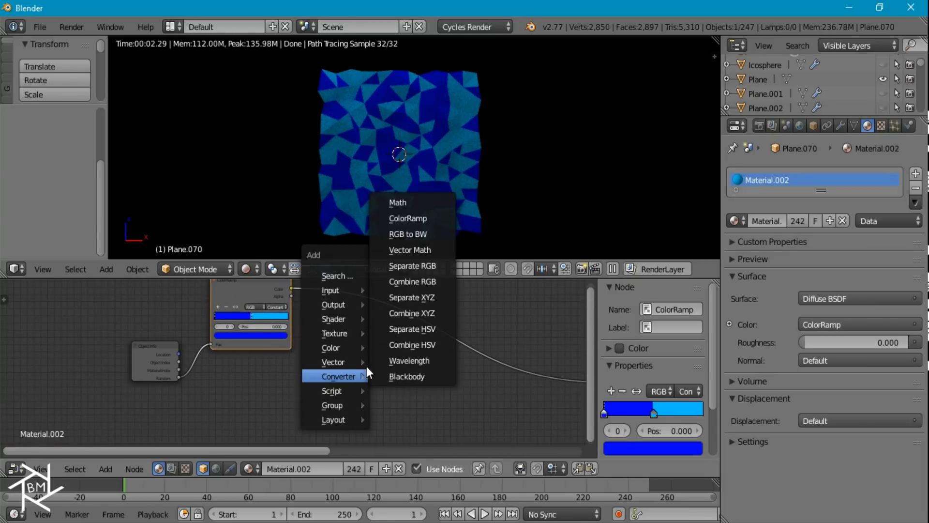
mouse_move(331, 347)
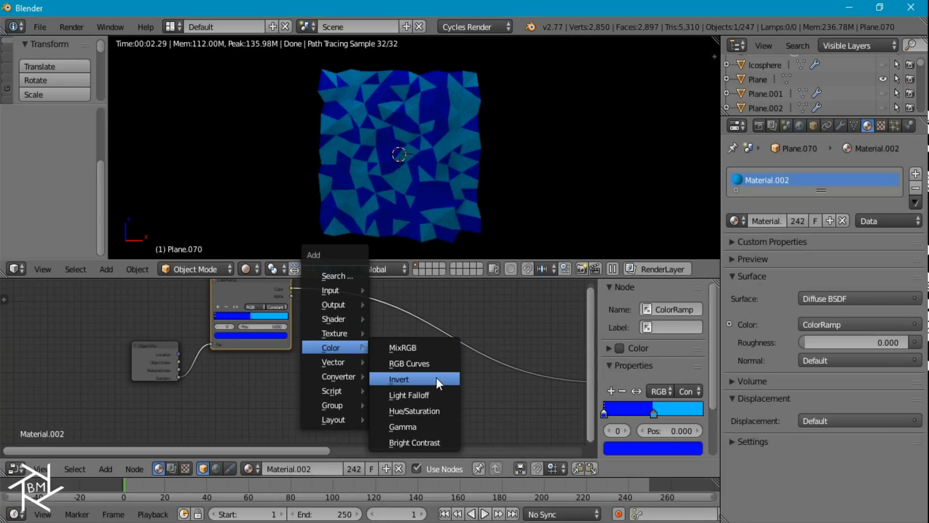
mouse_move(335, 332)
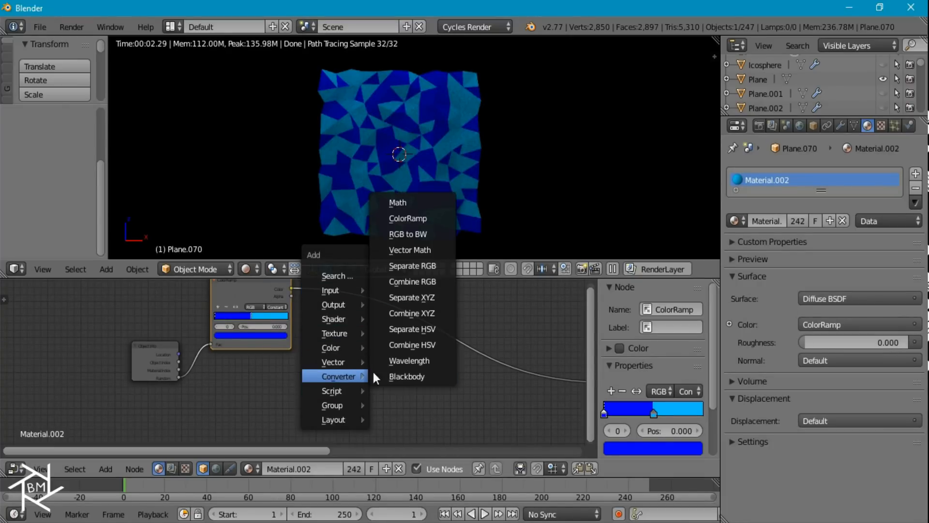
Feed a second ColorRamp from Random into a Hue Saturation Value node placed on the diffuse colour link
left_click(407, 217)
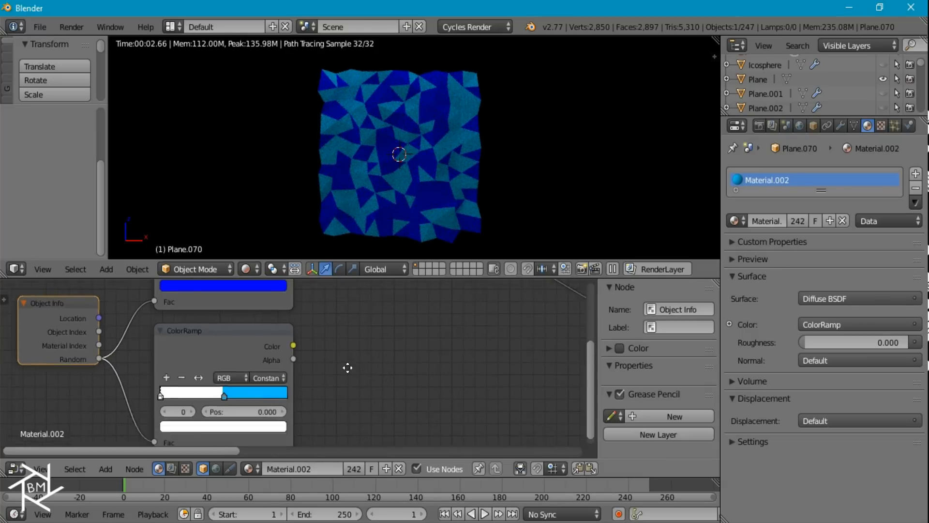
left_click(222, 392)
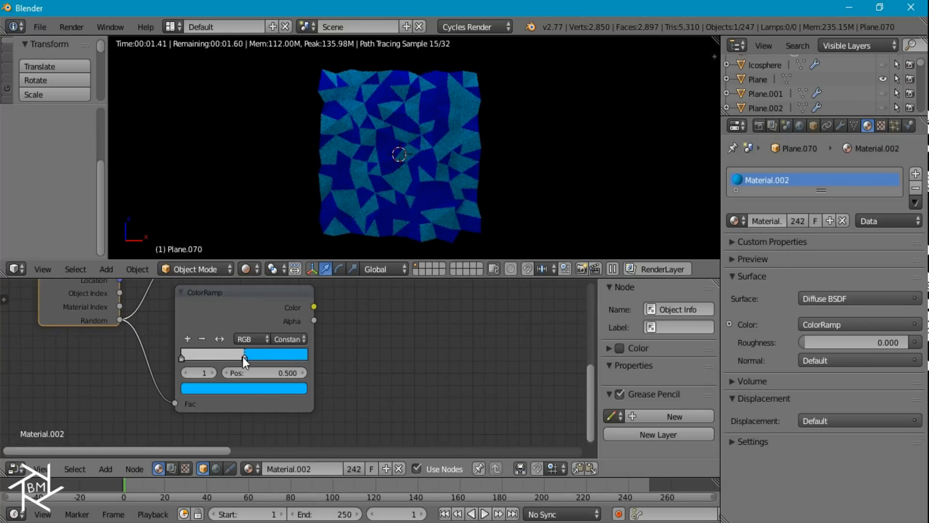
left_click(243, 354)
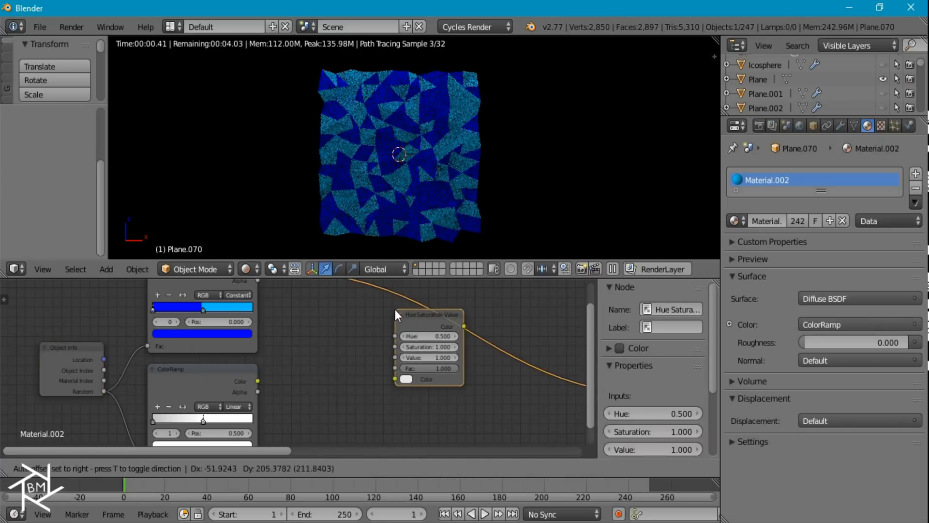
left_click_drag(427, 315, 342, 336)
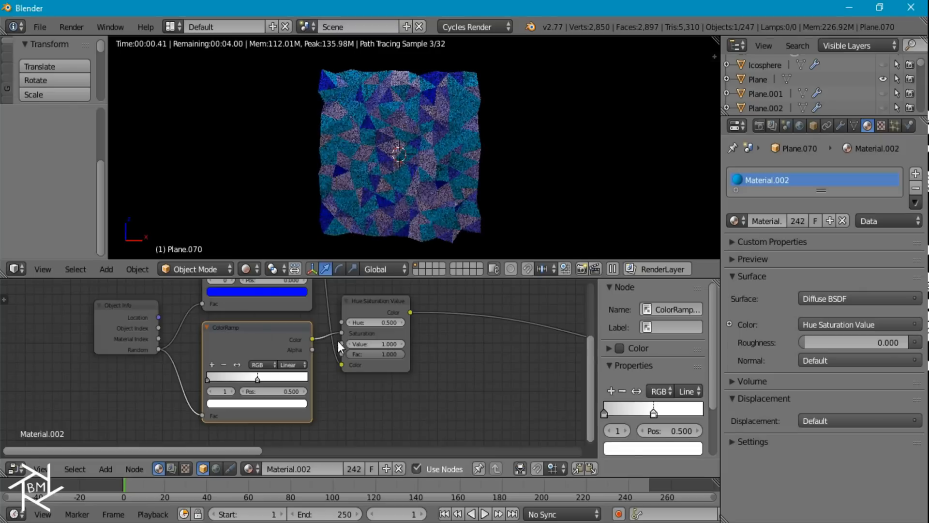
left_click(377, 300)
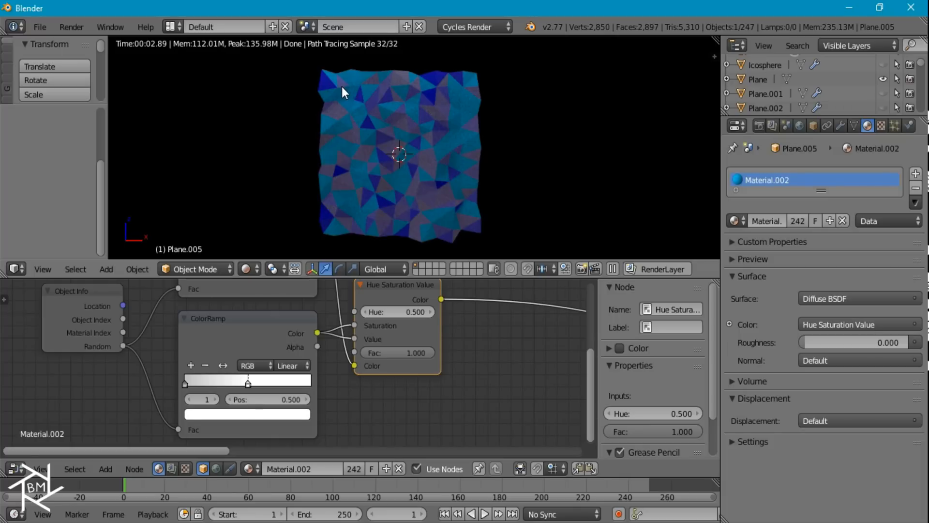
mouse_move(468, 166)
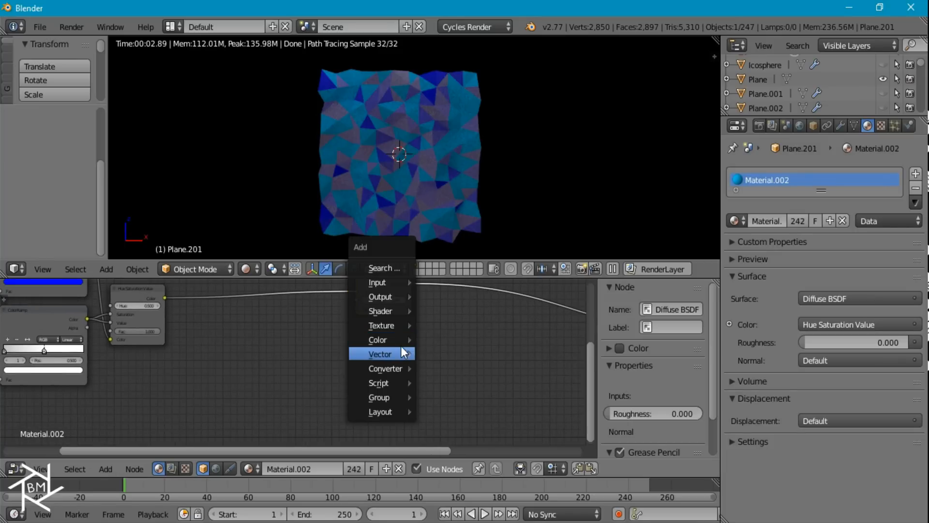
mouse_move(381, 310)
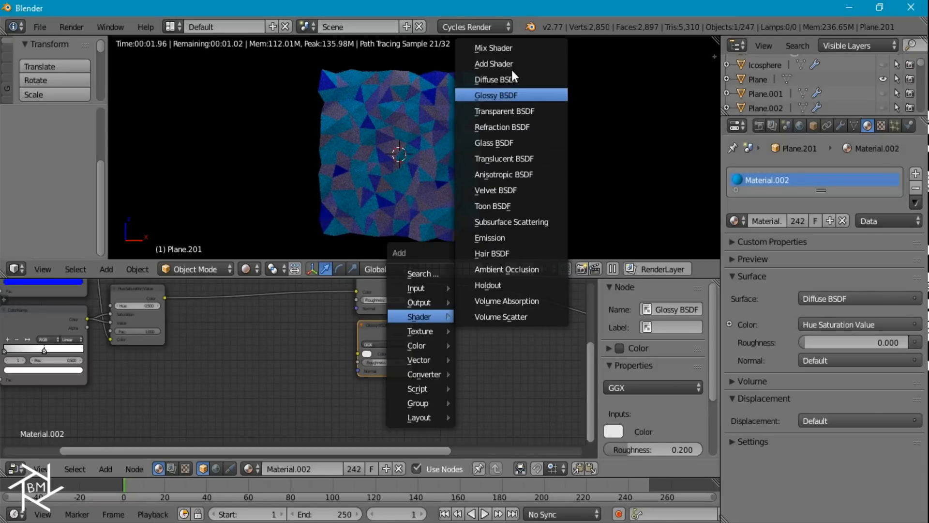
Mix a Glossy BSDF with the Diffuse, tinting the gloss via a Hue Saturation Value node at saturation 0.750
left_click(494, 48)
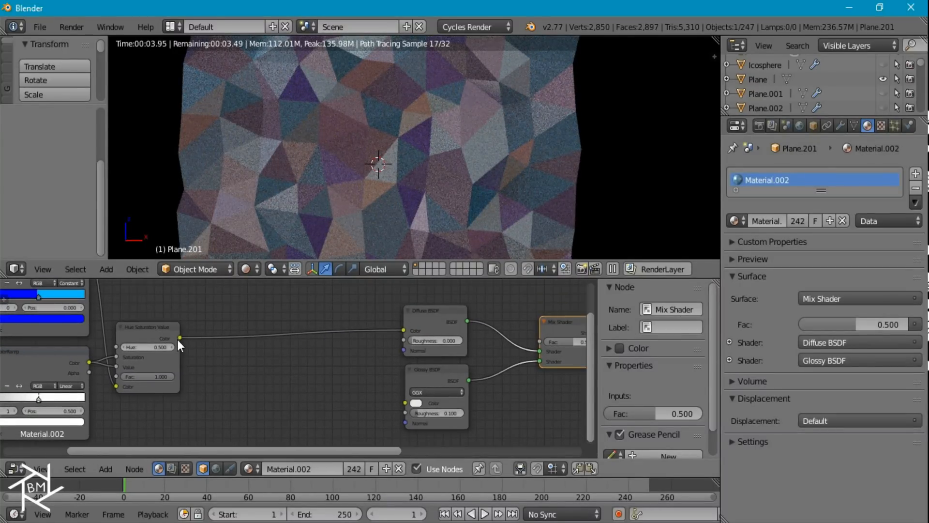
left_click_drag(180, 338, 405, 406)
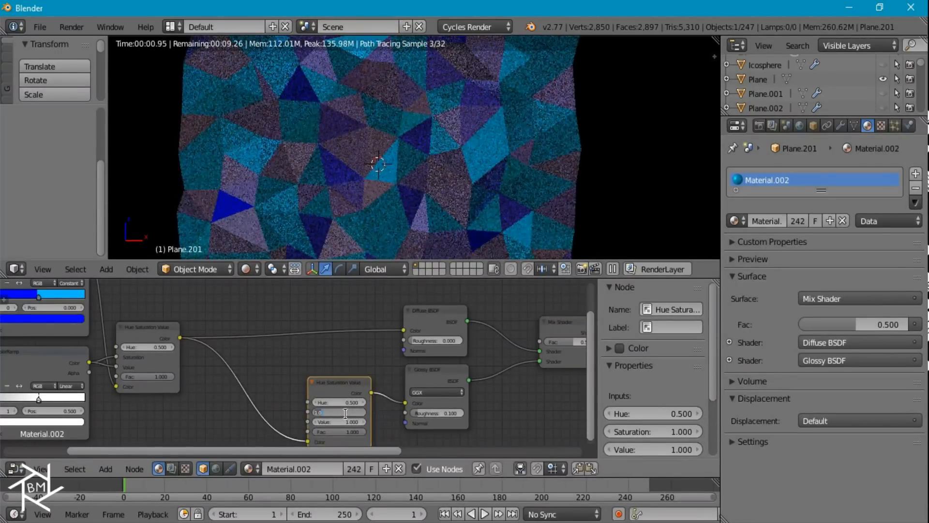
type("0.750")
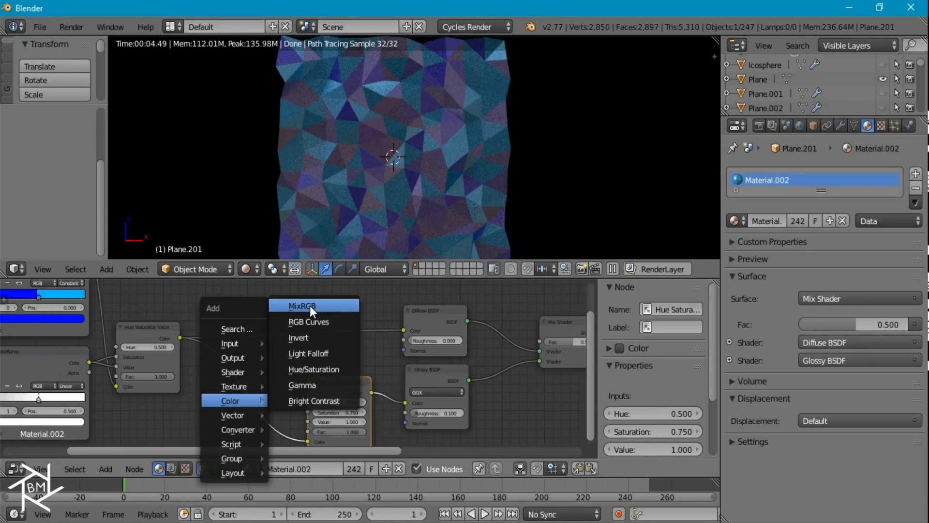
Drop a MixRGB node in Add mode, factor 0.5, onto the colour link feeding both shaders
left_click(302, 305)
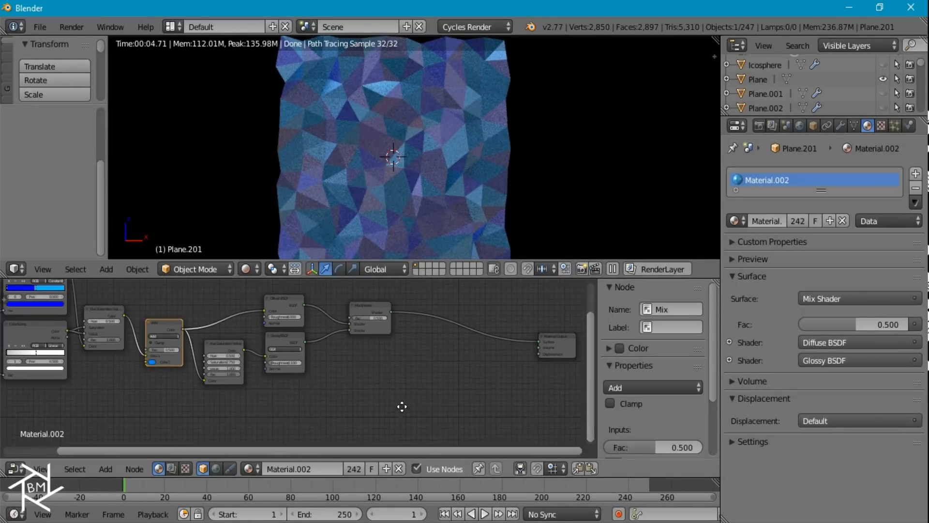
Load the brush-stroke image into an Image Texture, tiled by Texture Coordinate and Mapping nodes at scale 10
left_click(369, 311)
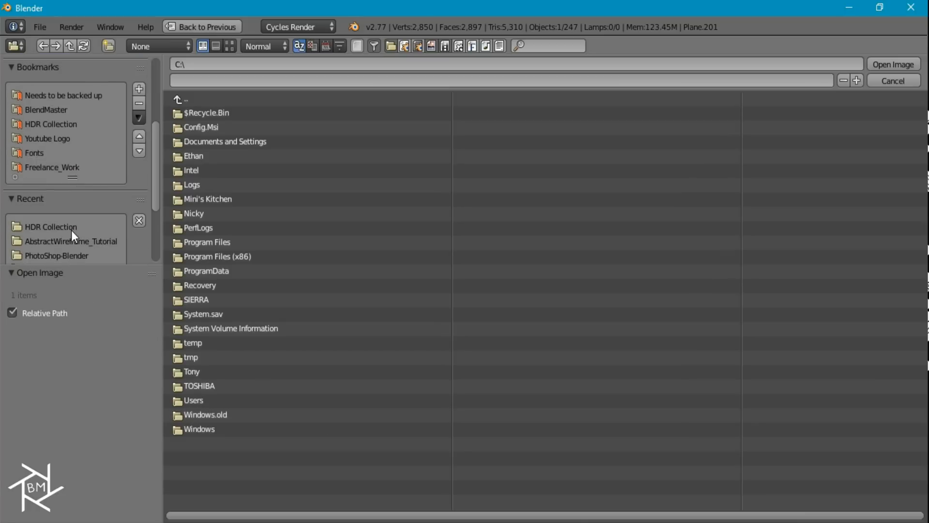
double_click(56, 254)
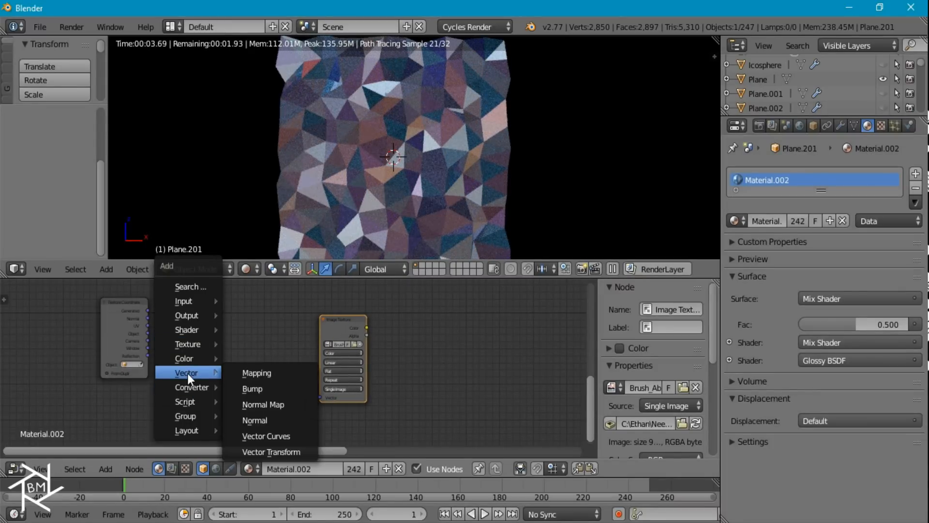
left_click(255, 372)
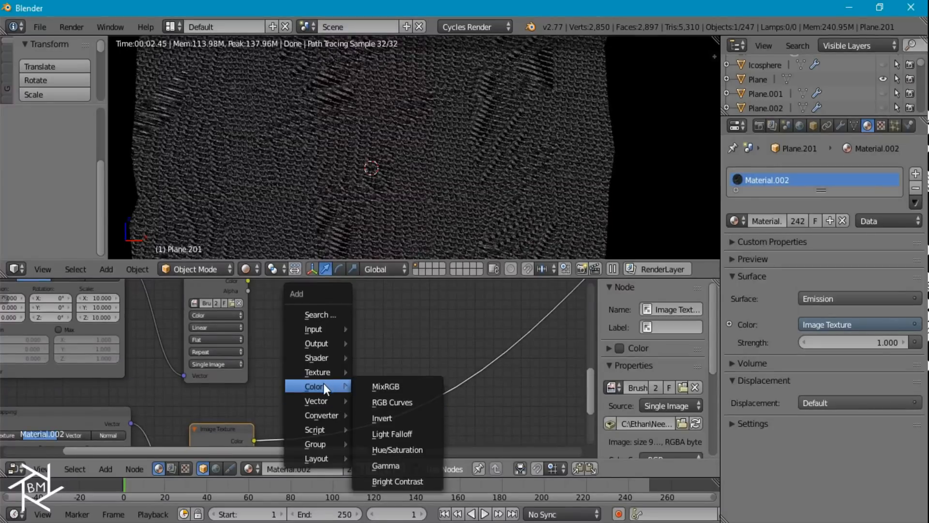
left_click(385, 386)
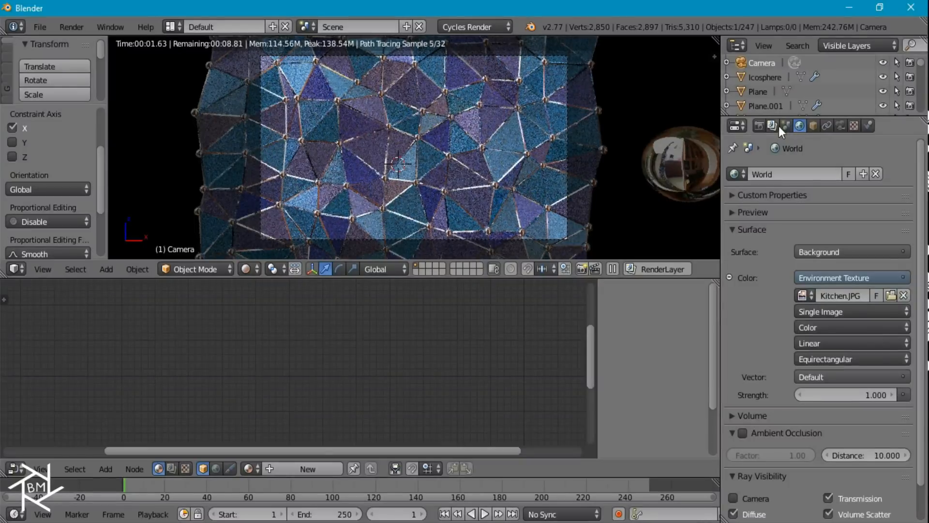
Bring up the Render properties showing the 1920×1080 at 50% dimensions
left_click(758, 125)
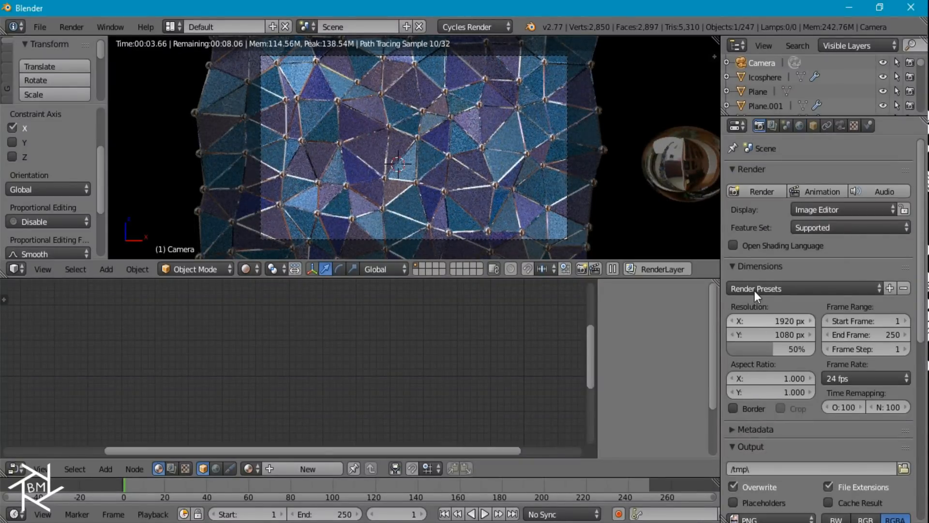
mouse_move(793, 318)
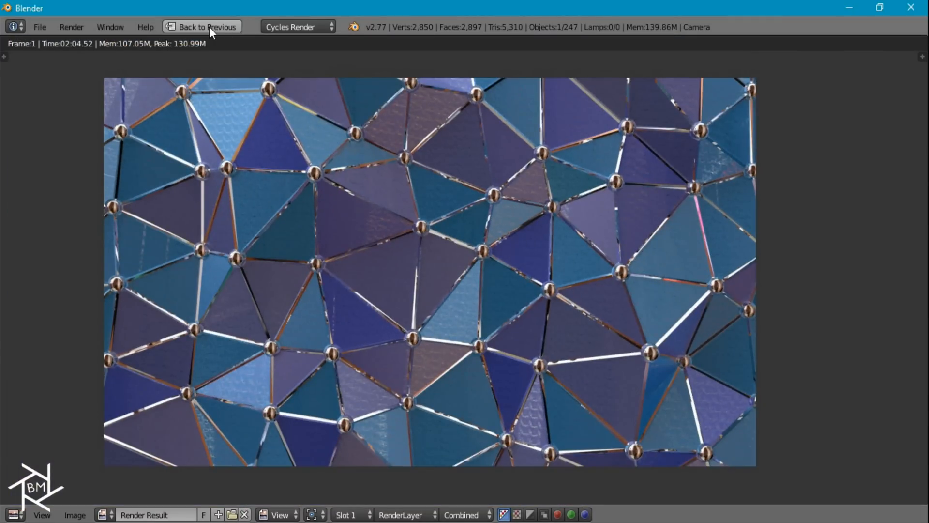
Leave the full-screen render result so the finished wallpaper shows in the normal layout
left_click(207, 27)
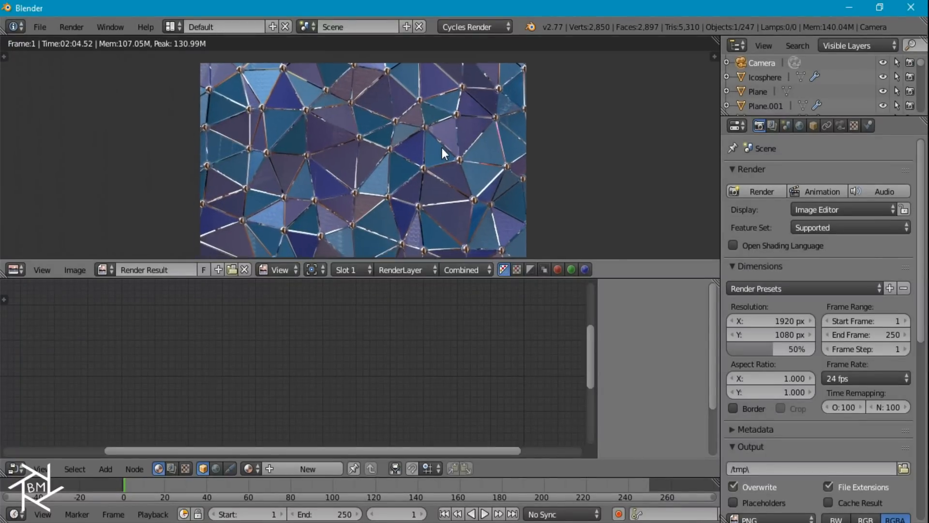
Set the Scene colour management View transform from Default to Film
left_click(786, 125)
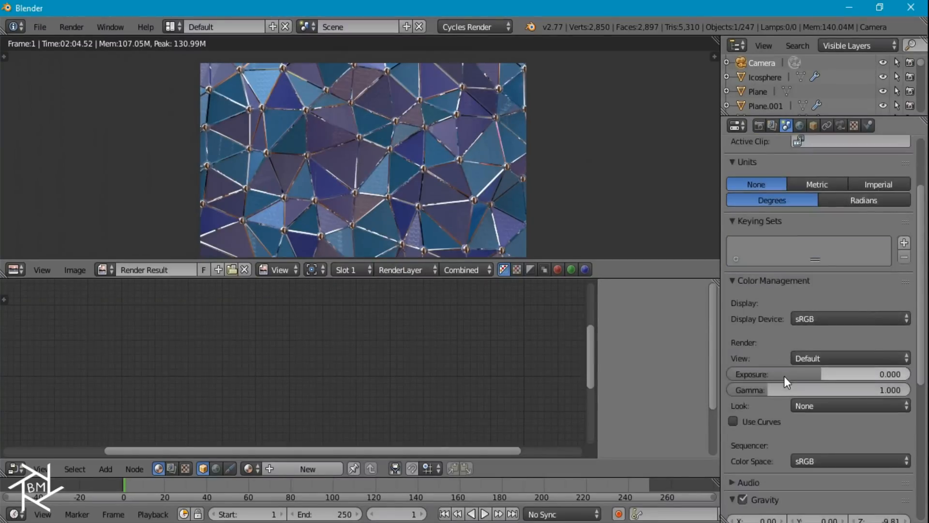
left_click(849, 358)
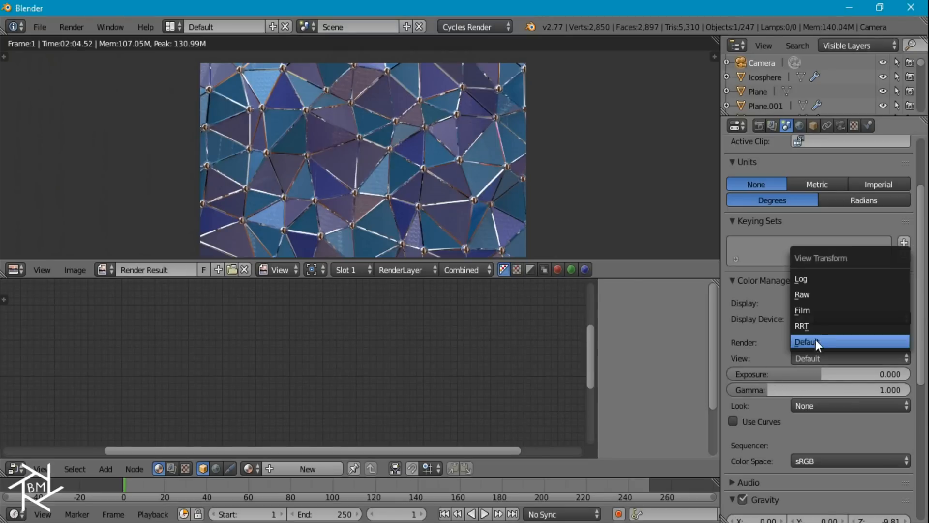
left_click(802, 310)
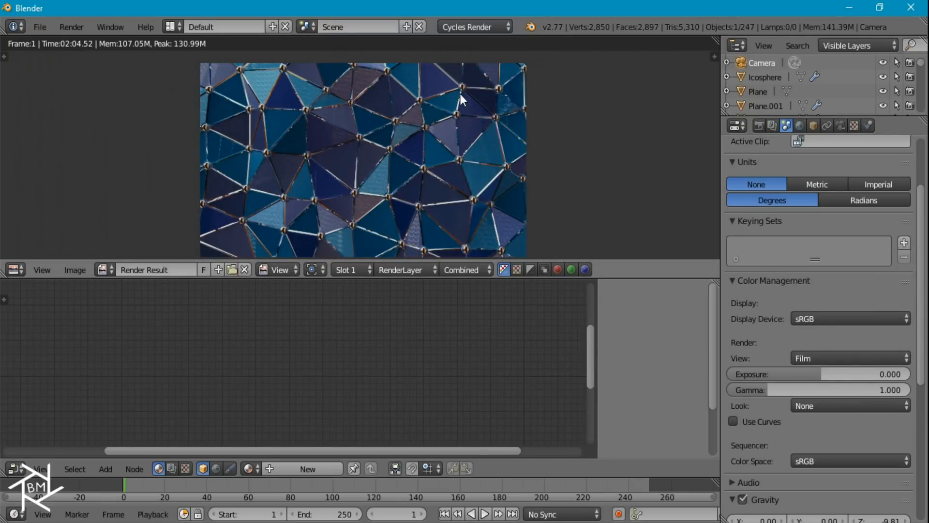
mouse_move(531, 142)
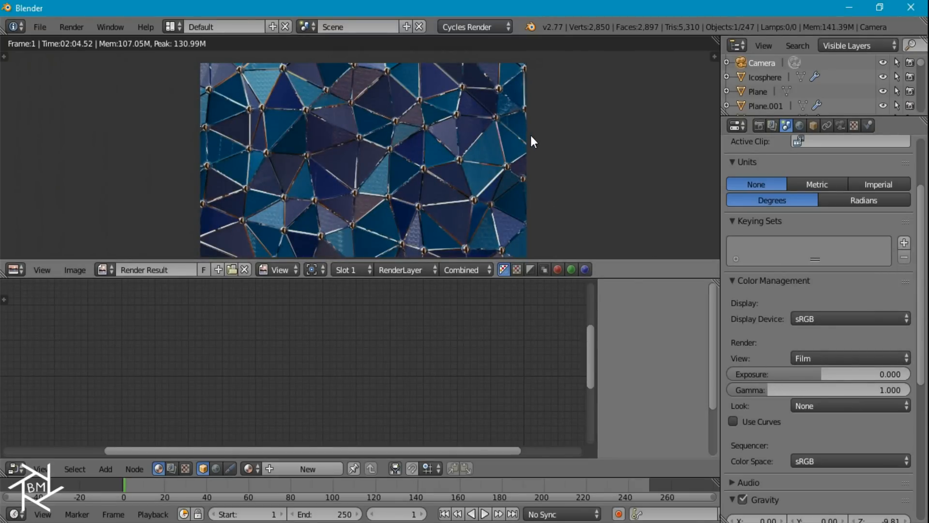